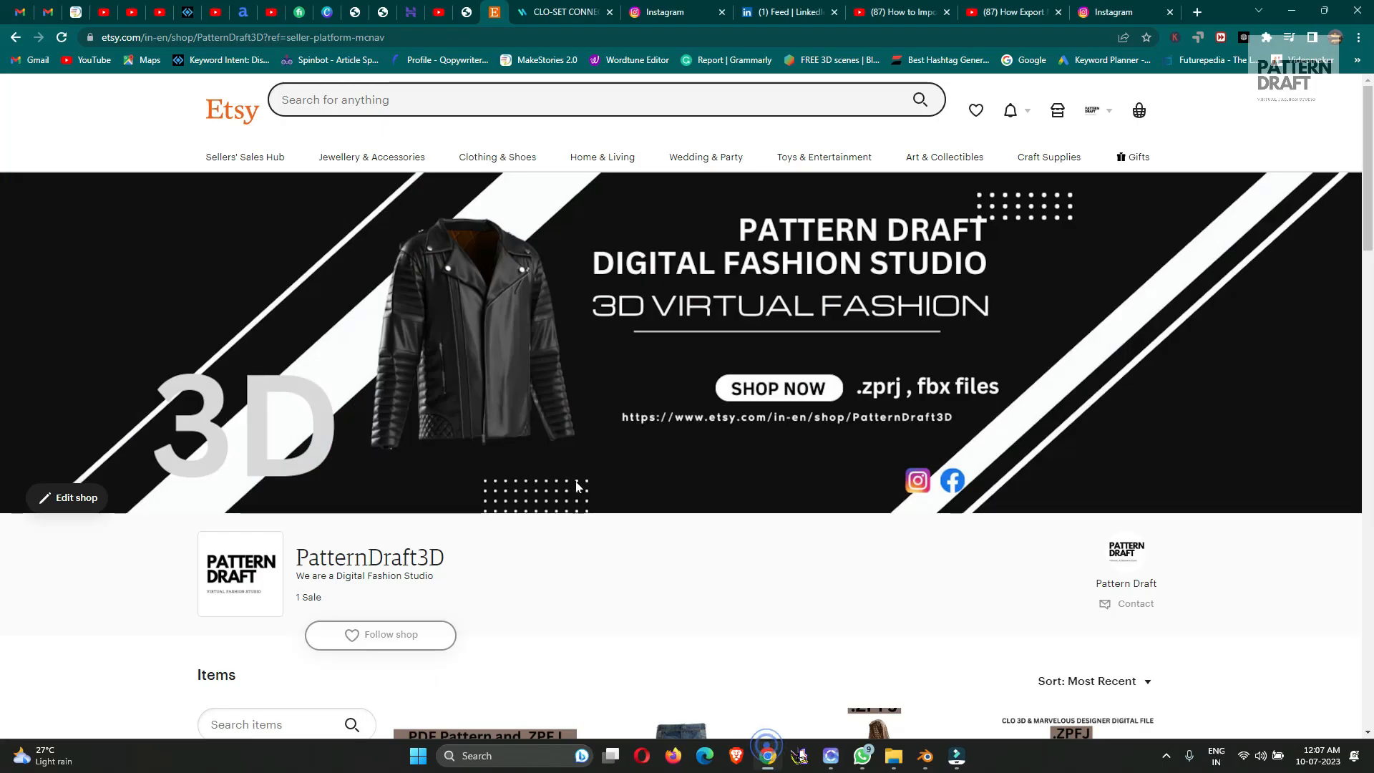
Export the jacket as glTF 2.0, saving it as 'jacket' in the CLO folder.
scroll(down, 3)
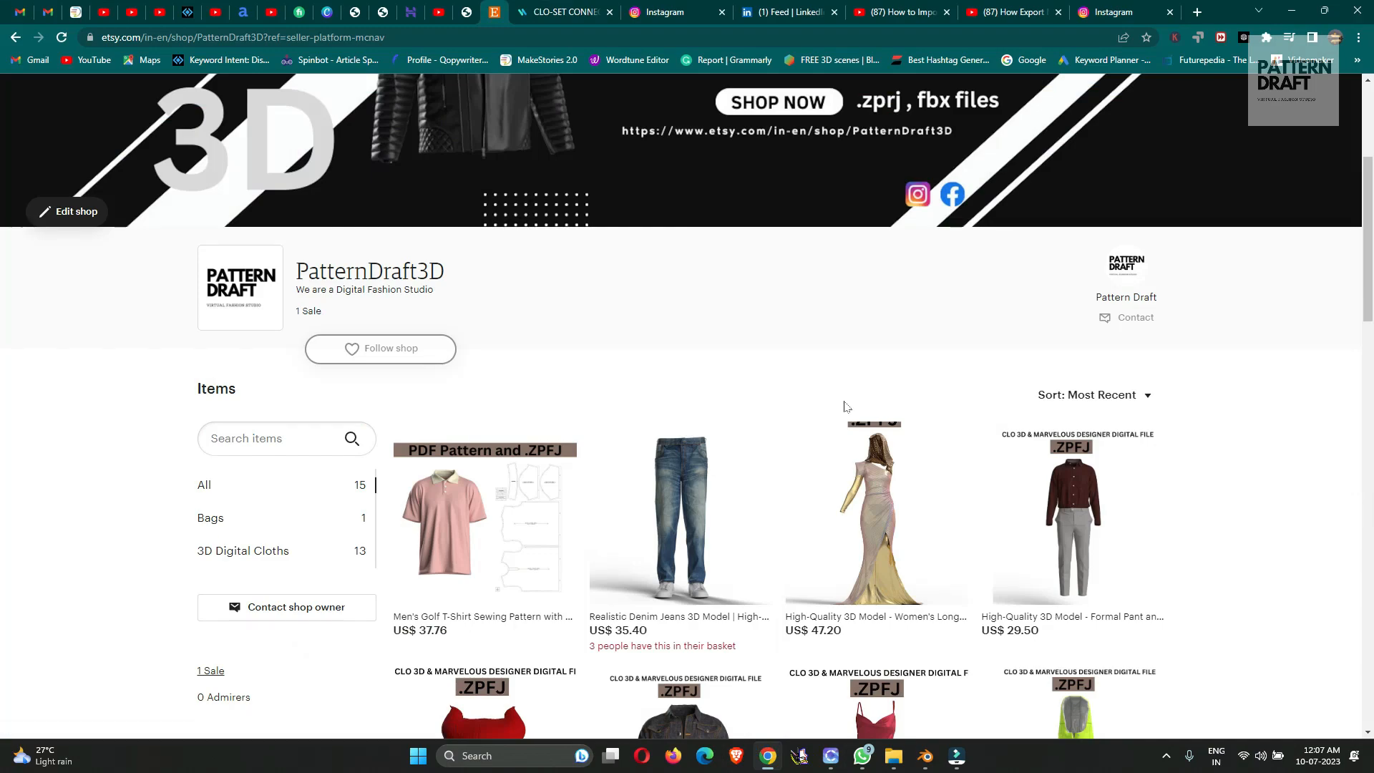
scroll(down, 3)
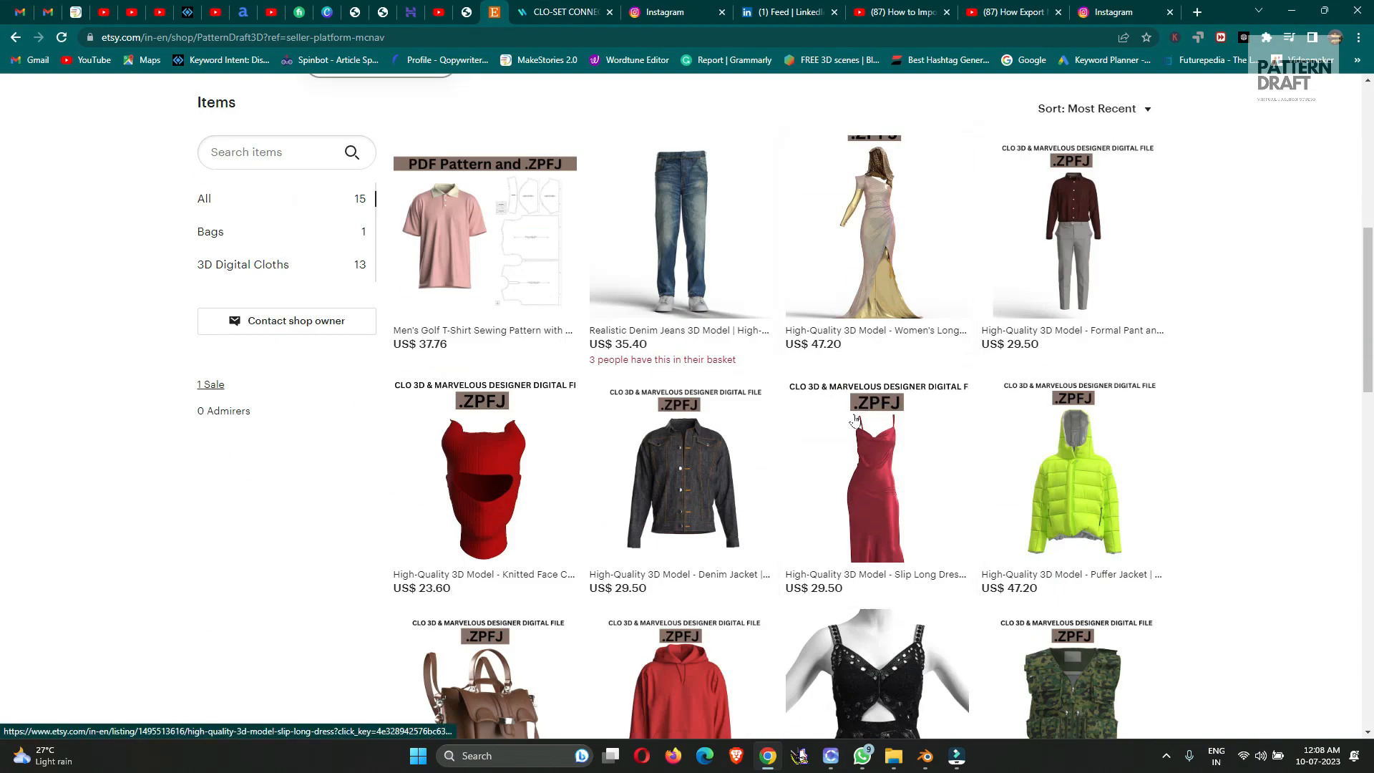
scroll(down, 3)
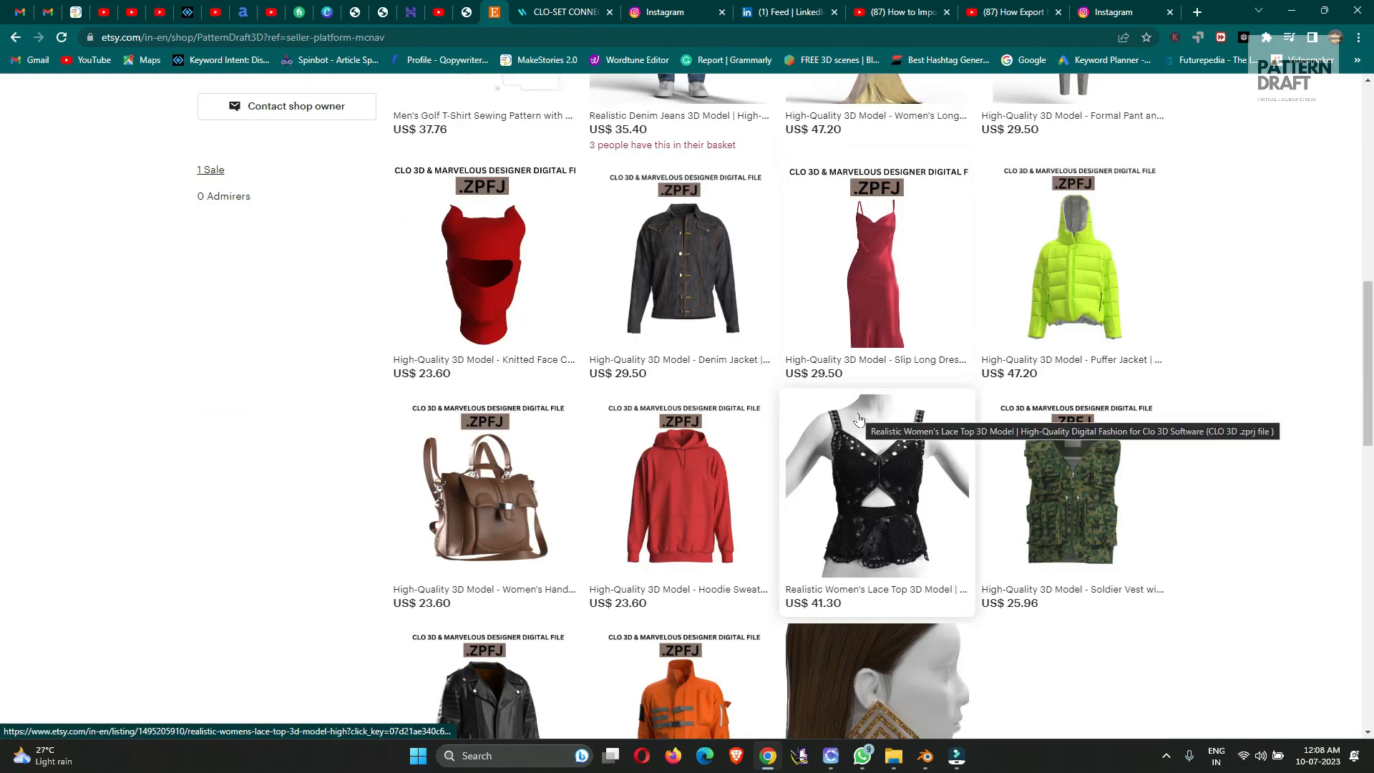
scroll(up, 3)
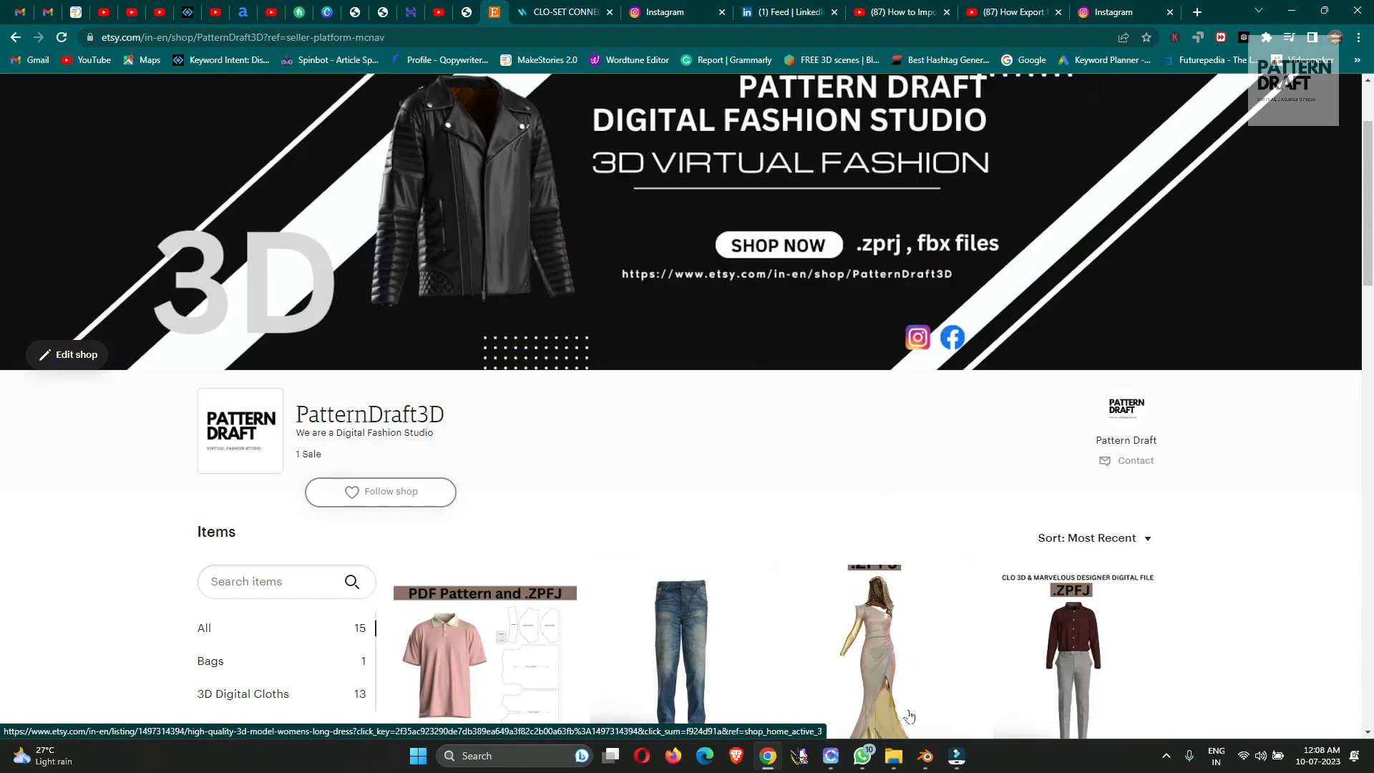
mouse_move(832, 763)
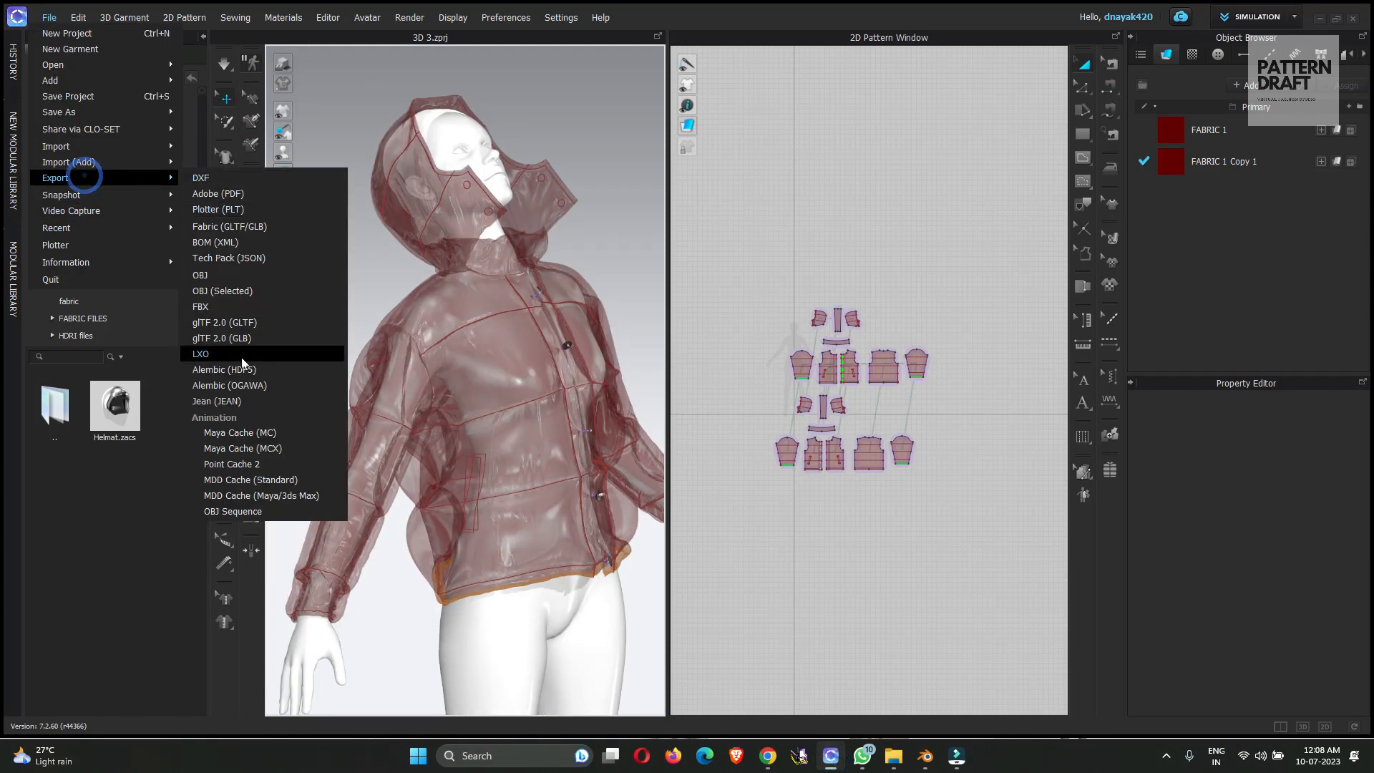
mouse_move(259, 322)
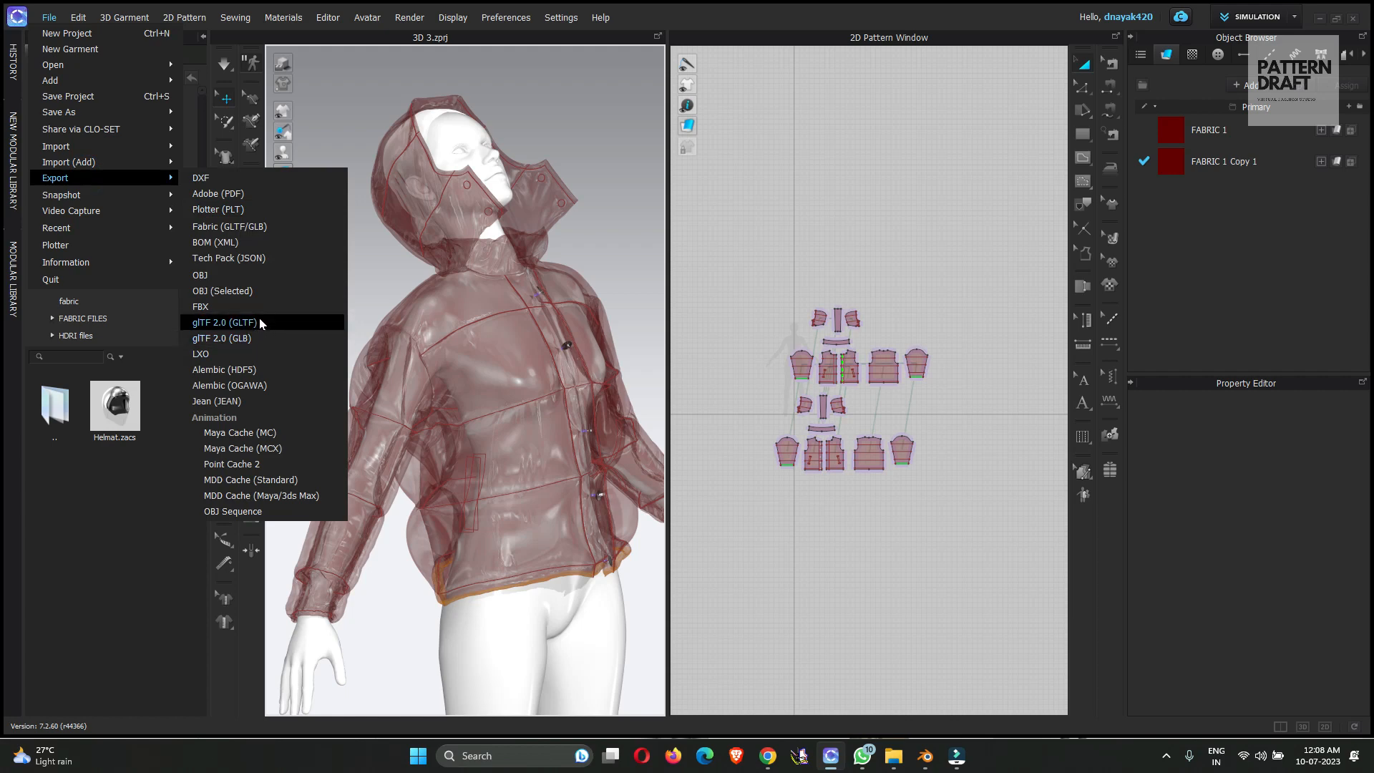
click(223, 322)
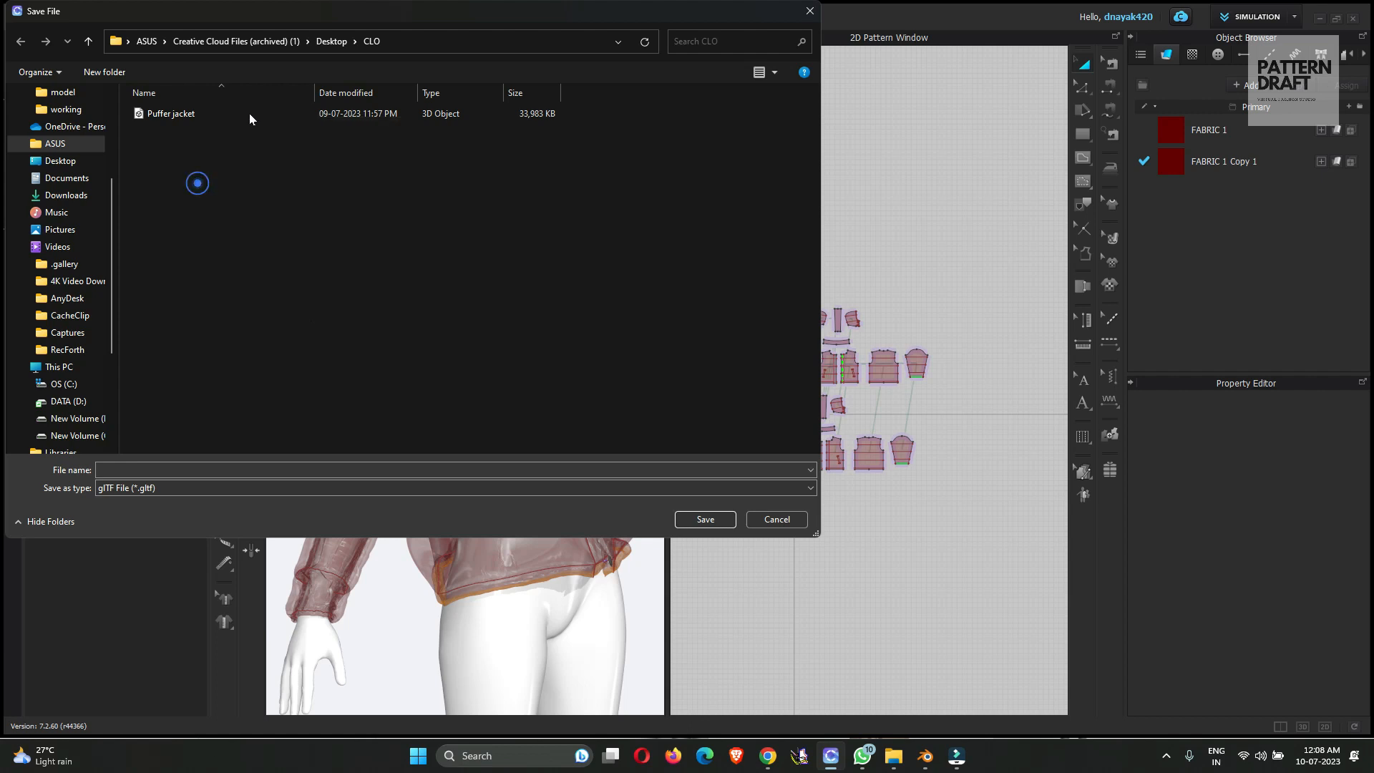
click(170, 113)
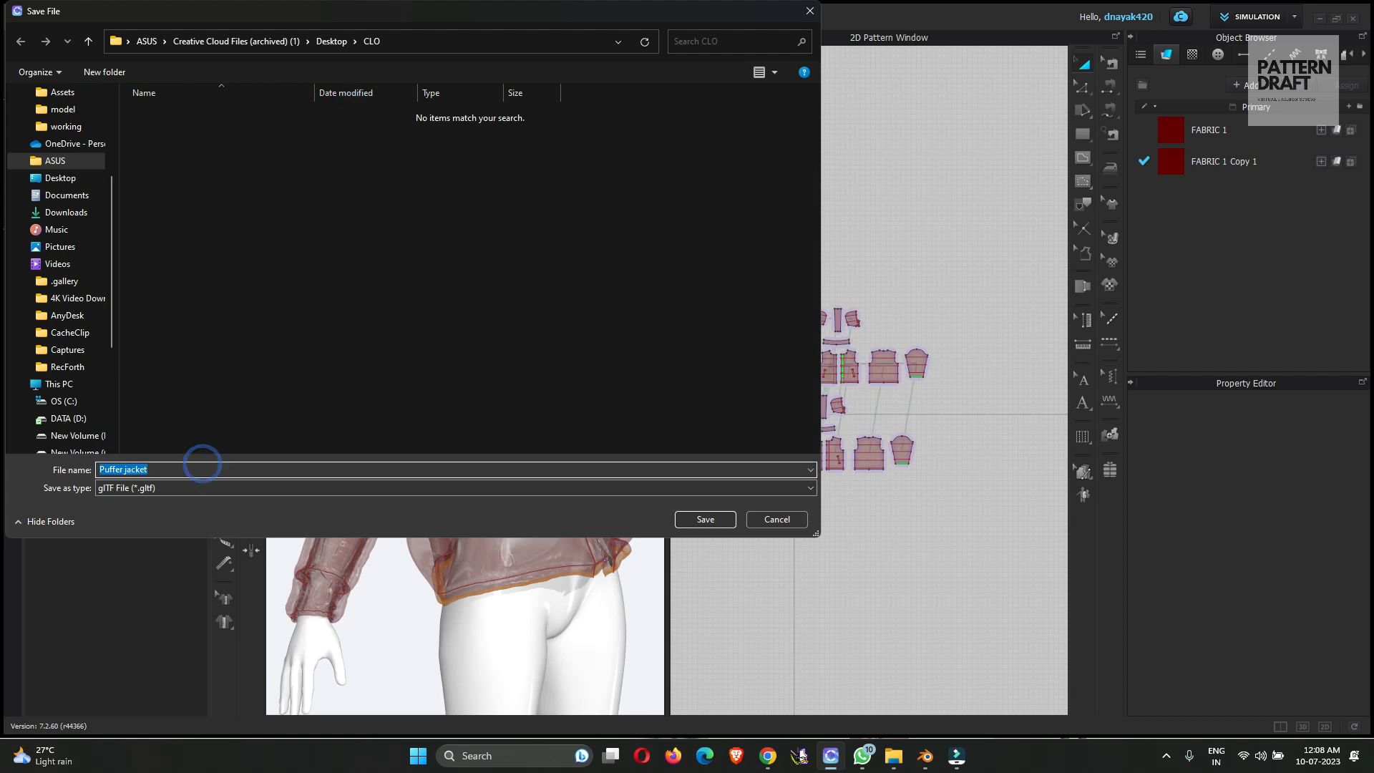
text(jacket)
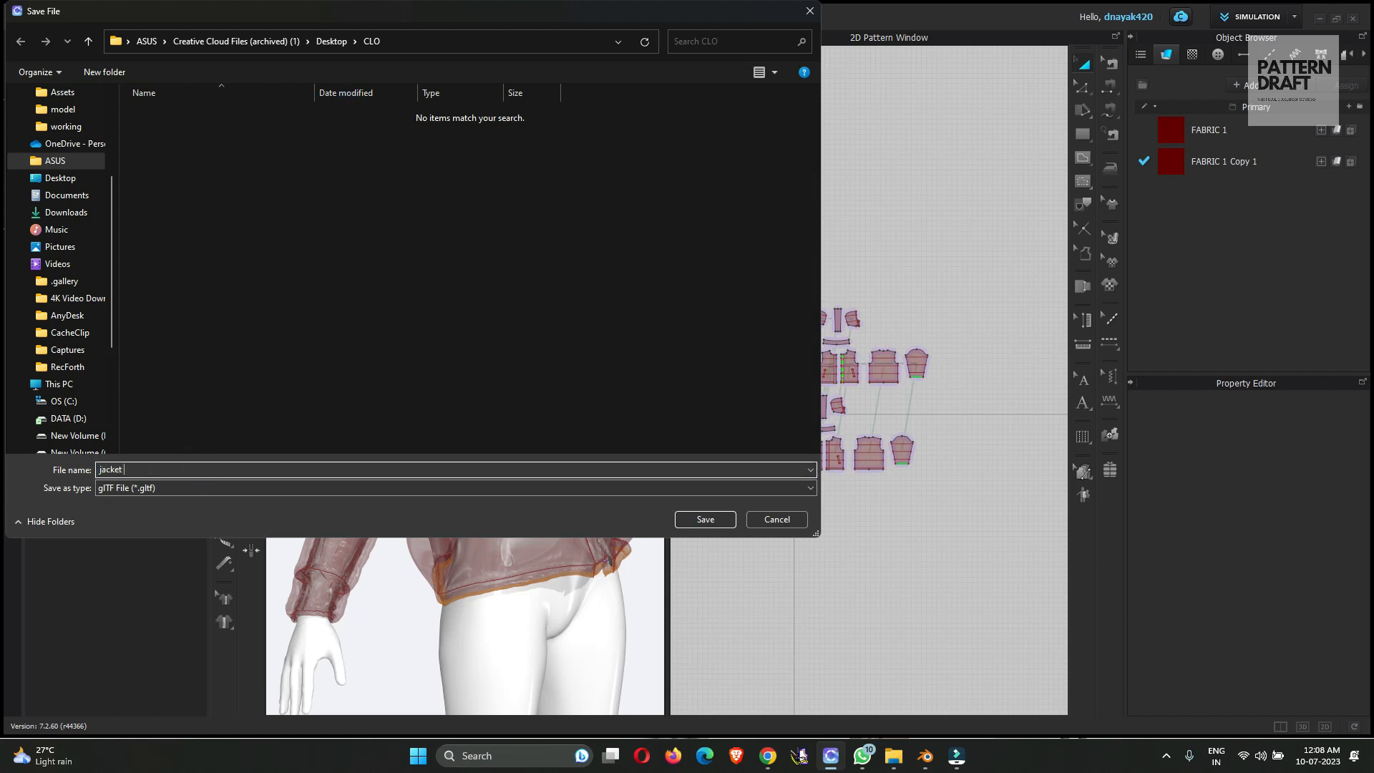
click(704, 518)
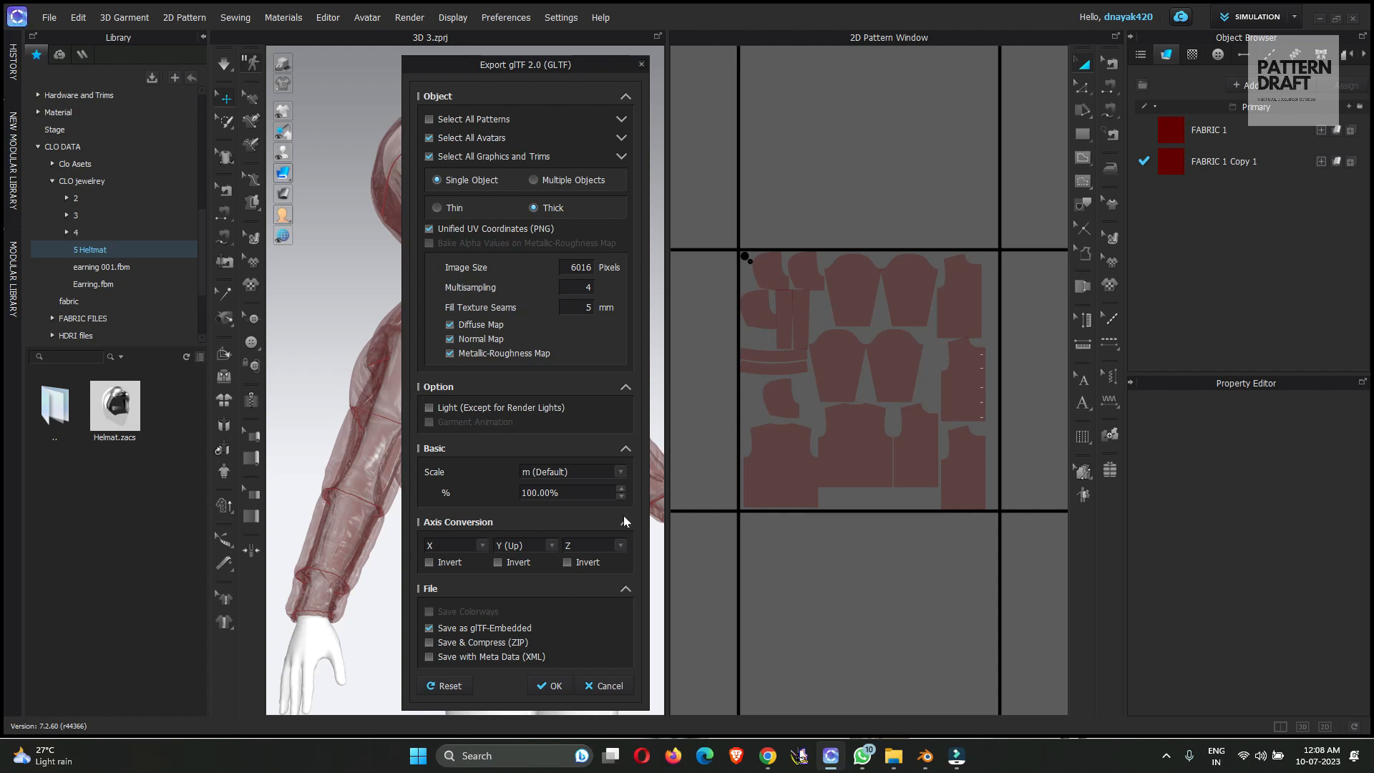
mouse_move(416, 222)
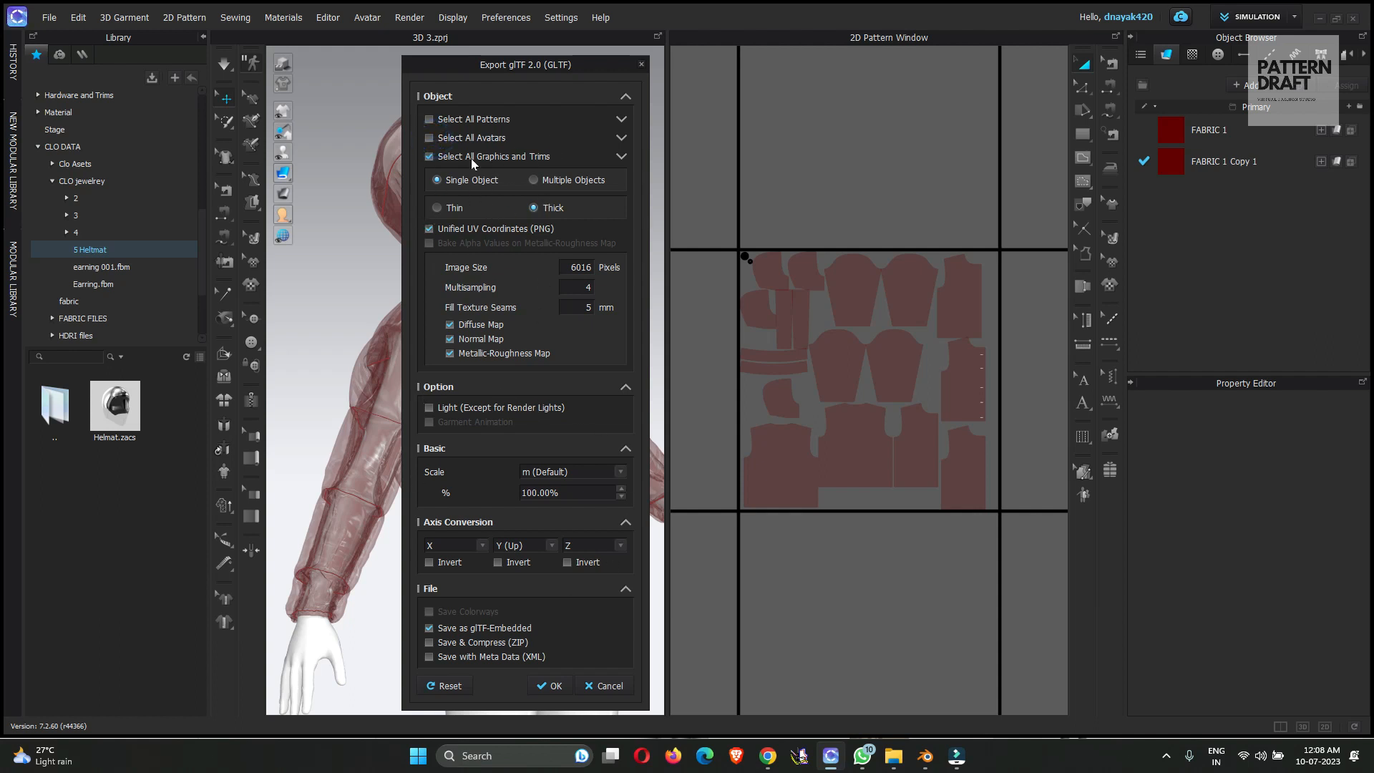
Export all patterns with unified UV coordinates and alpha baking off, scale in metres, and confirm.
click(429, 119)
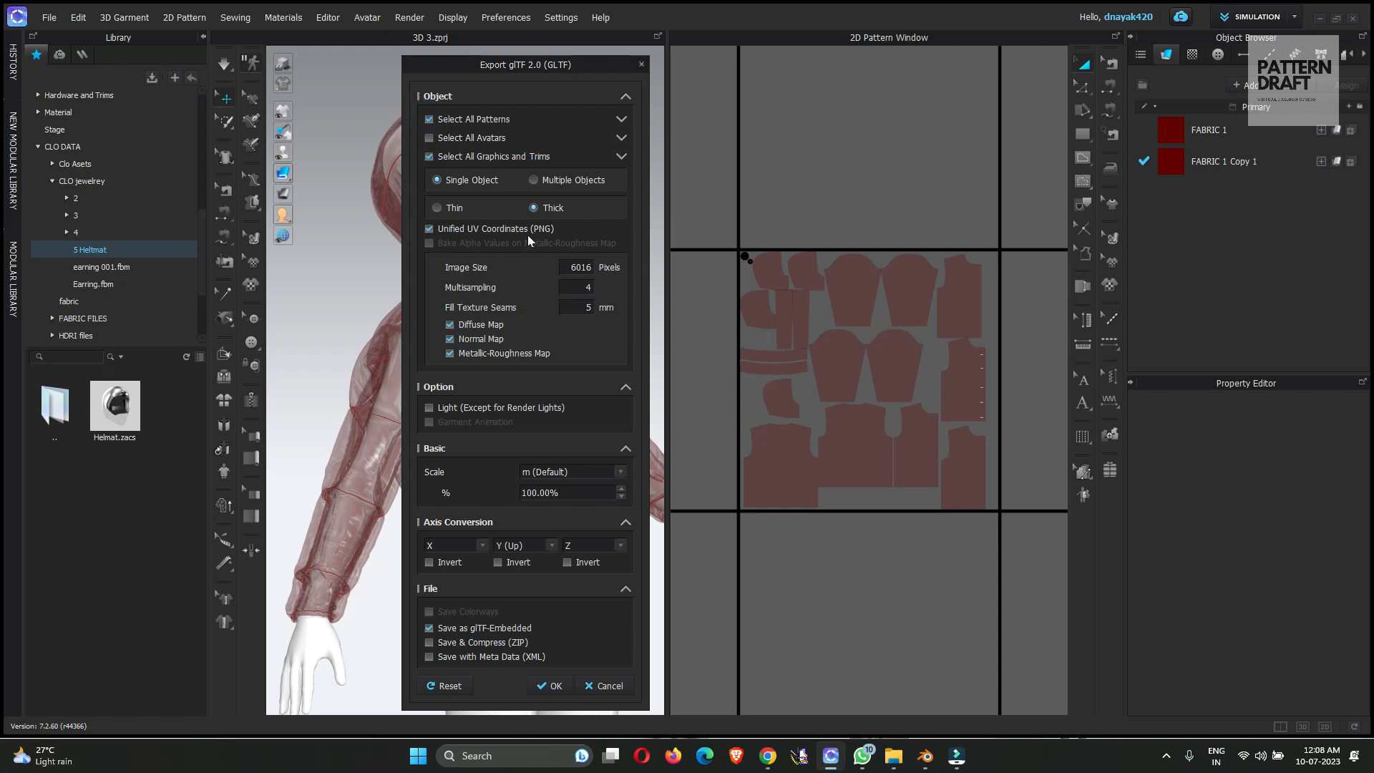
mouse_move(495, 277)
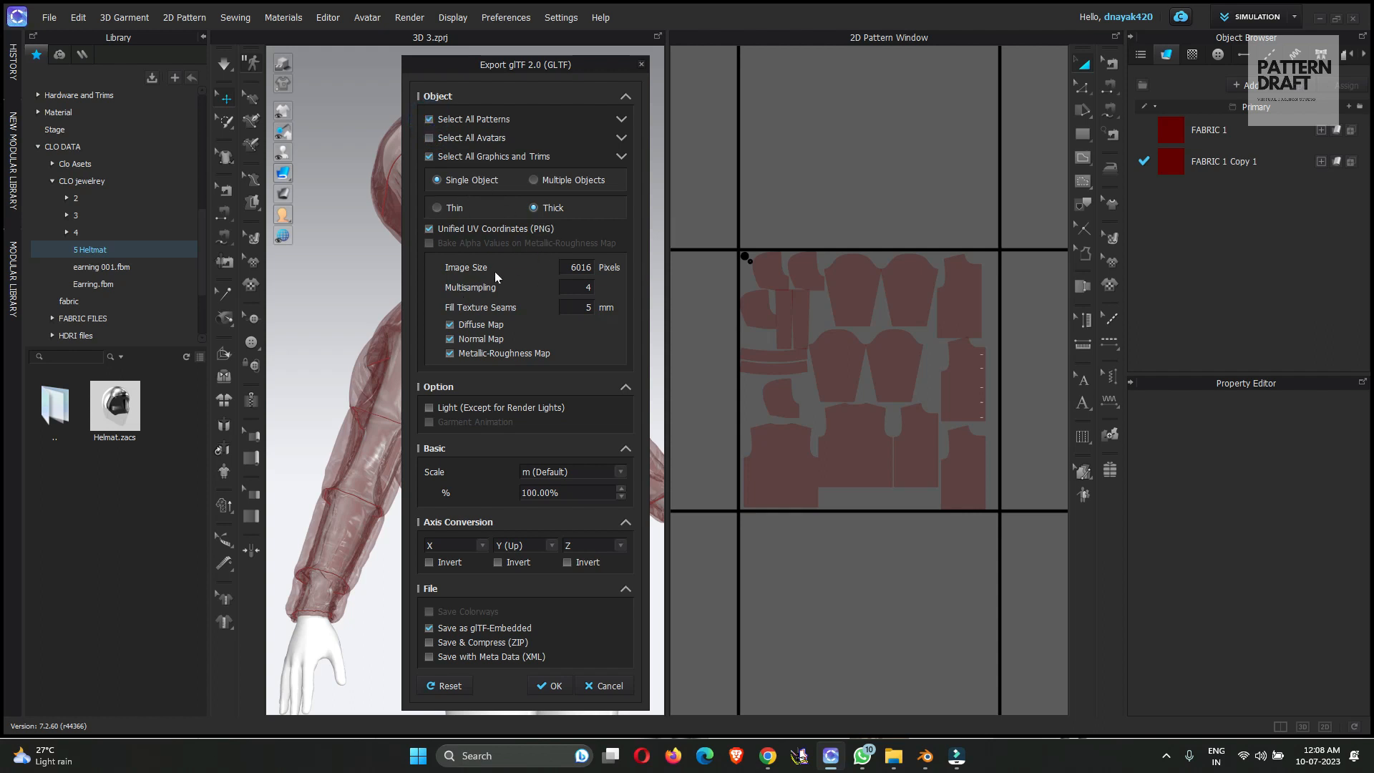
click(430, 229)
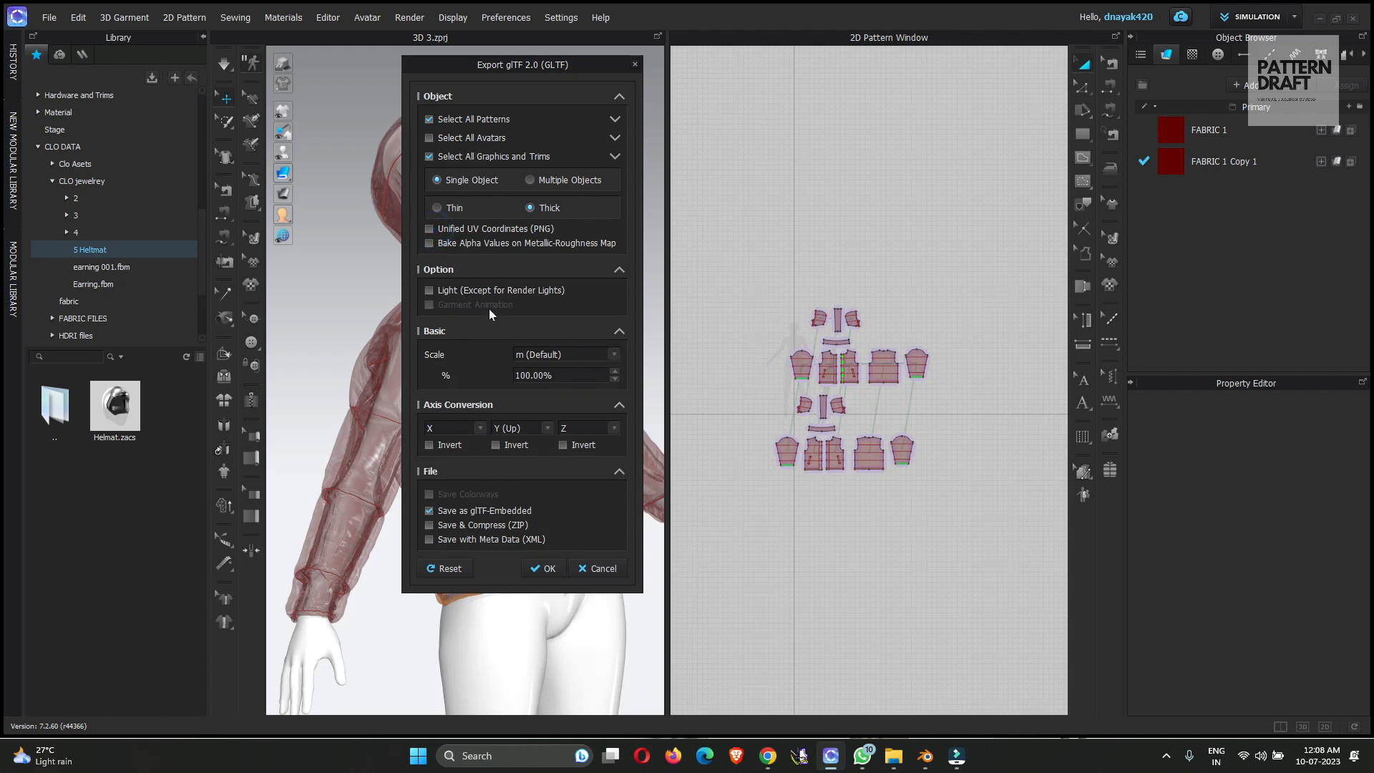
mouse_move(479, 254)
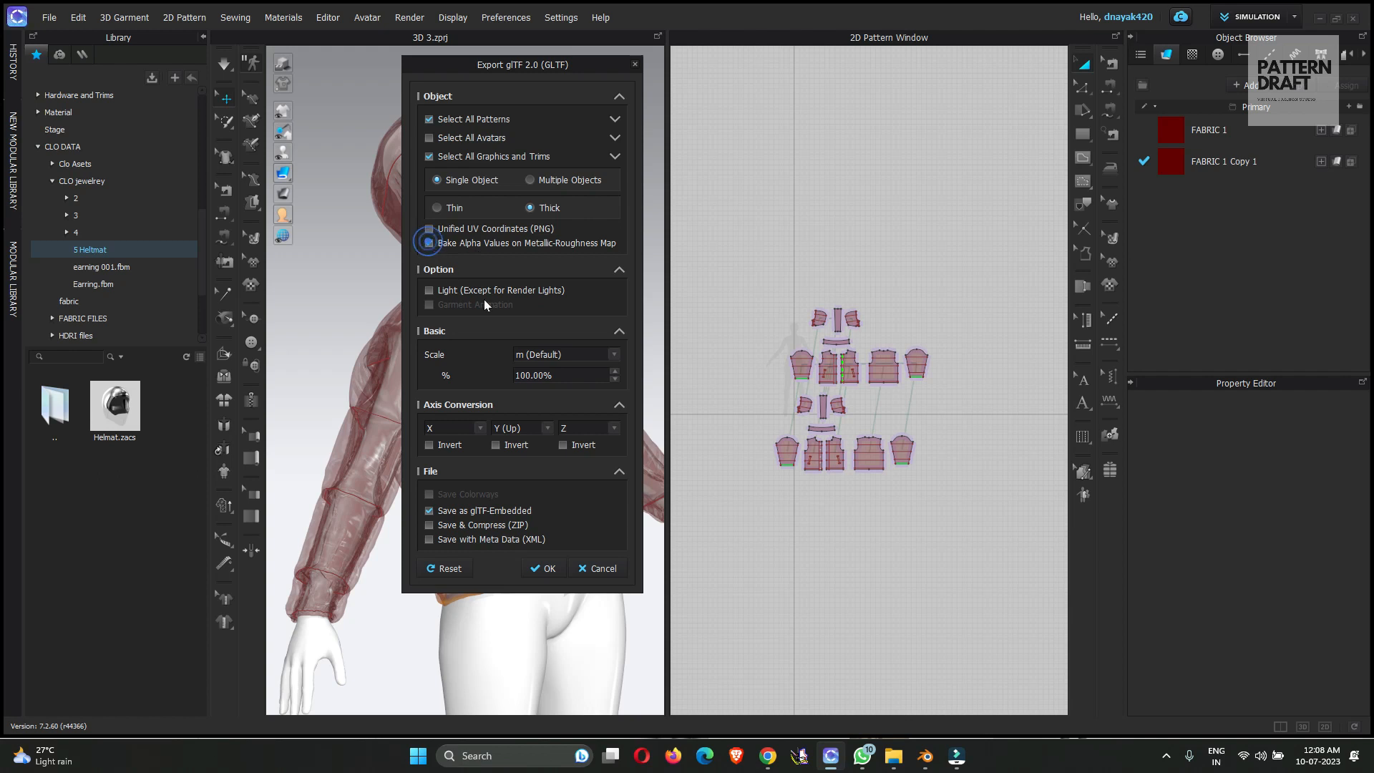
click(427, 243)
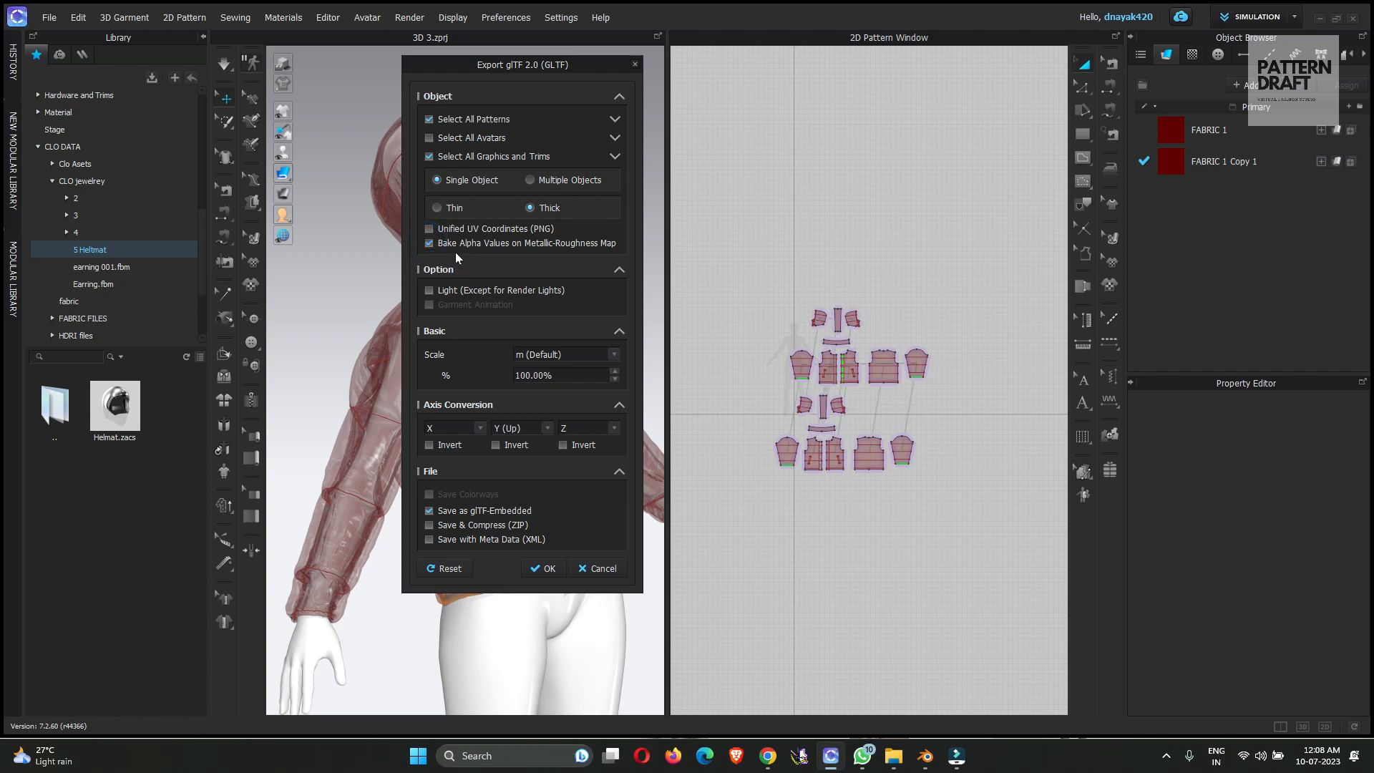
click(429, 243)
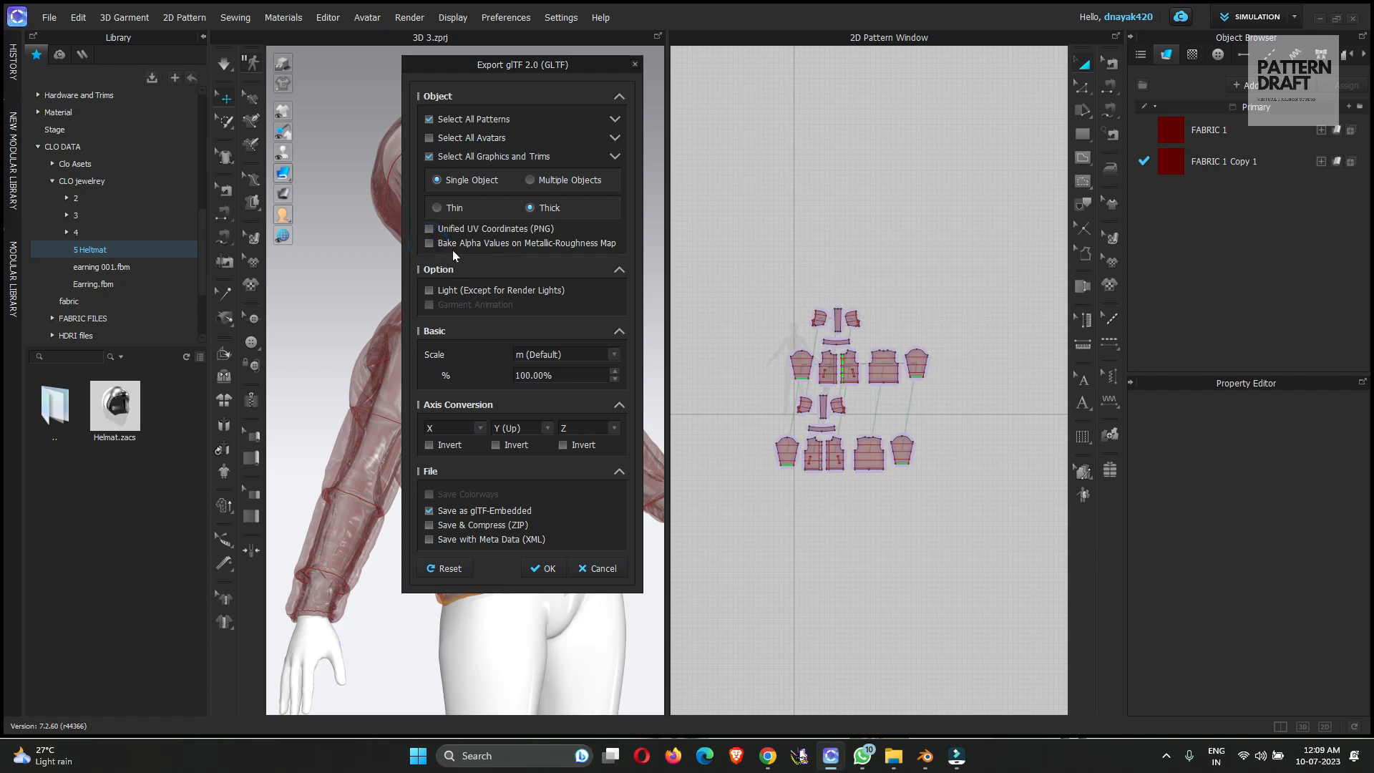
mouse_move(549, 265)
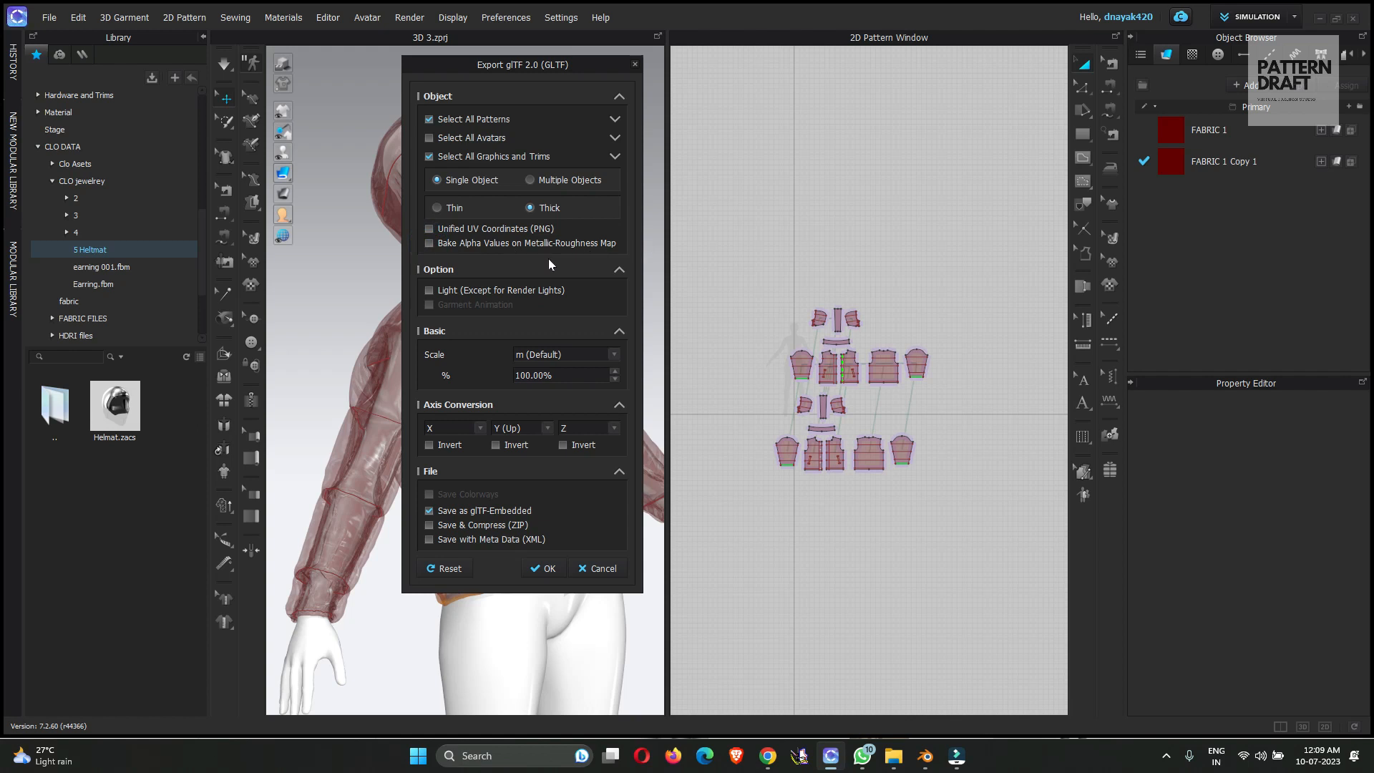
mouse_move(496, 341)
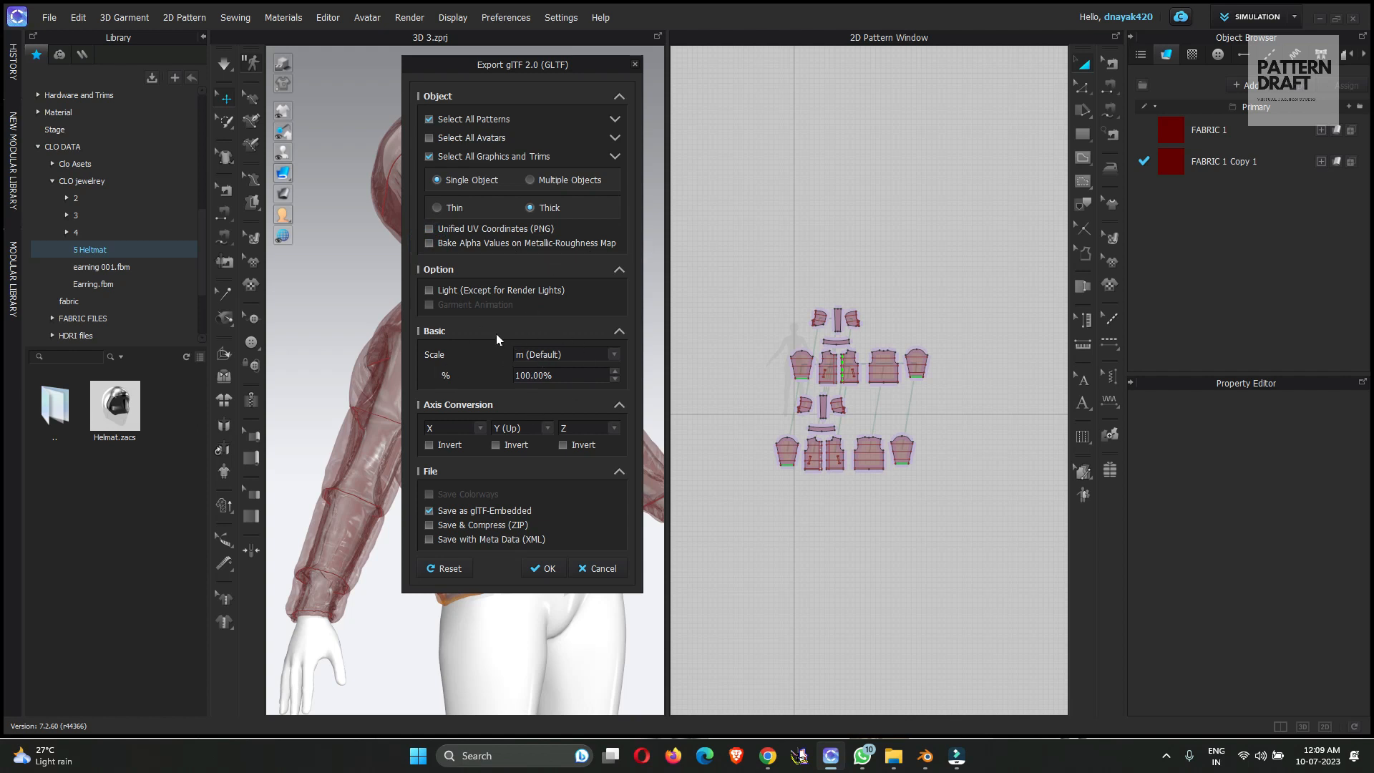
click(612, 353)
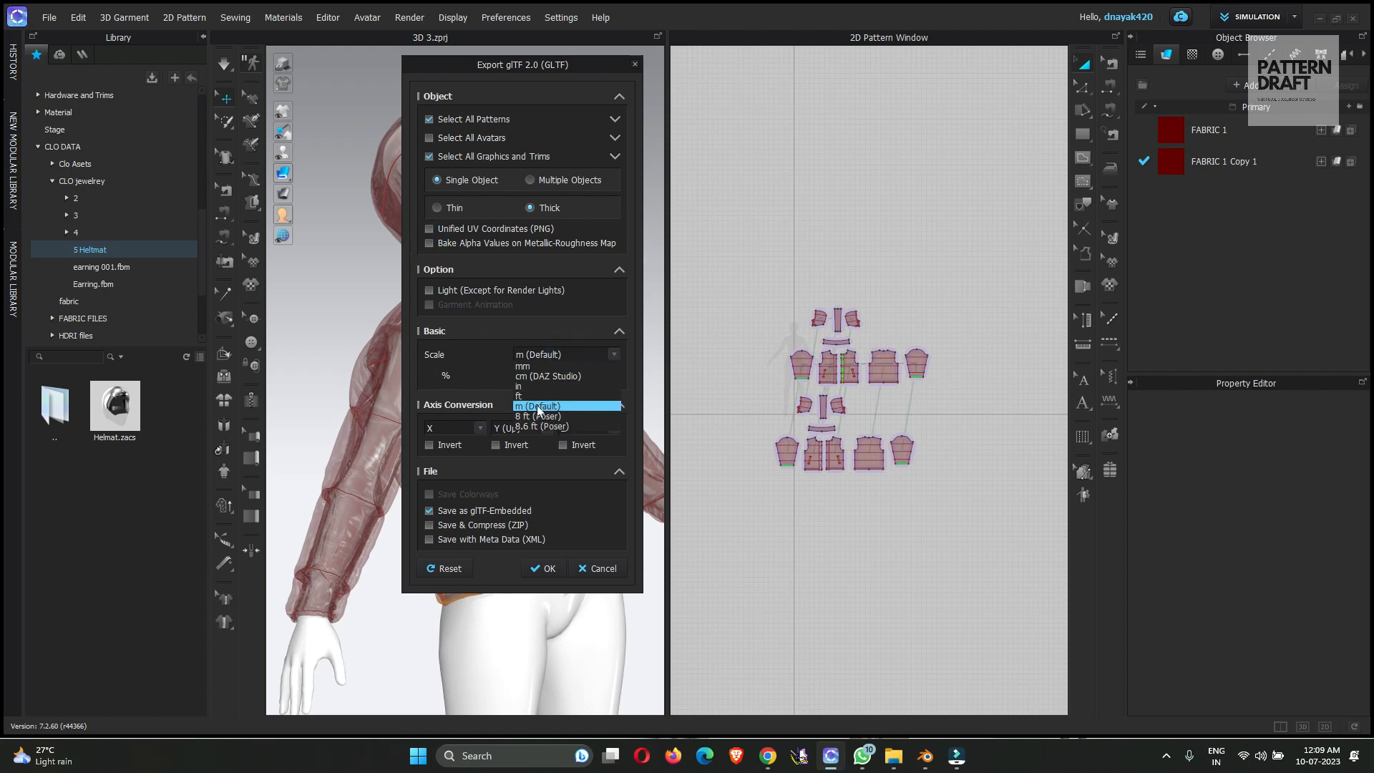
click(537, 405)
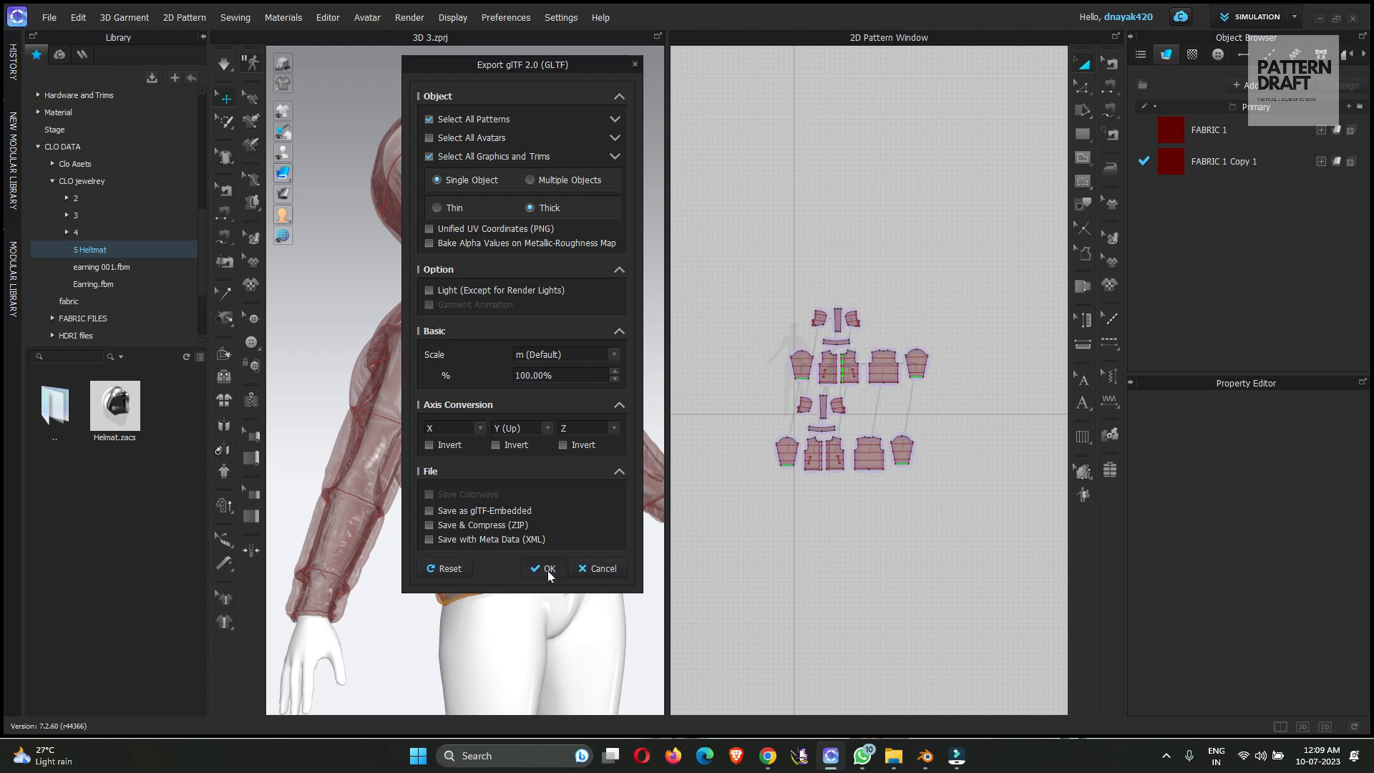
mouse_move(515, 515)
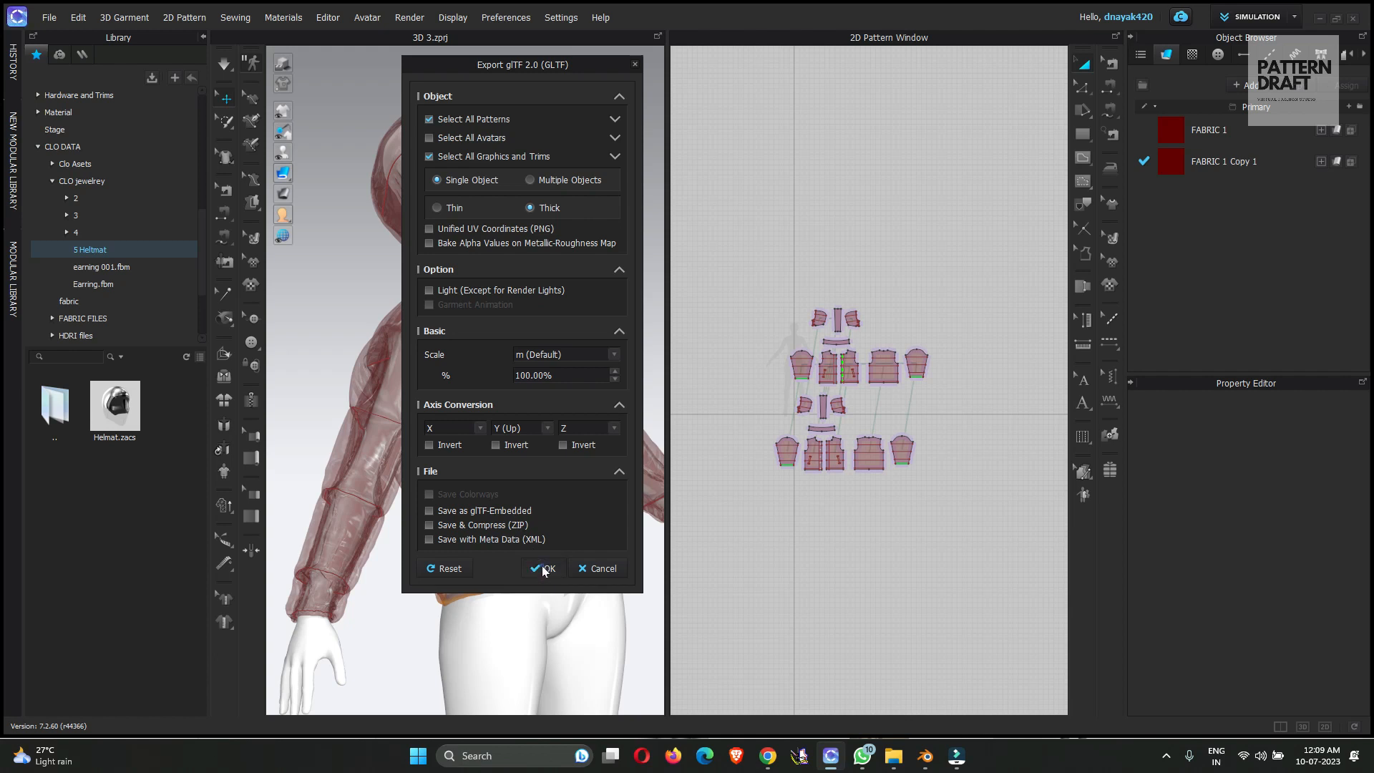
click(544, 568)
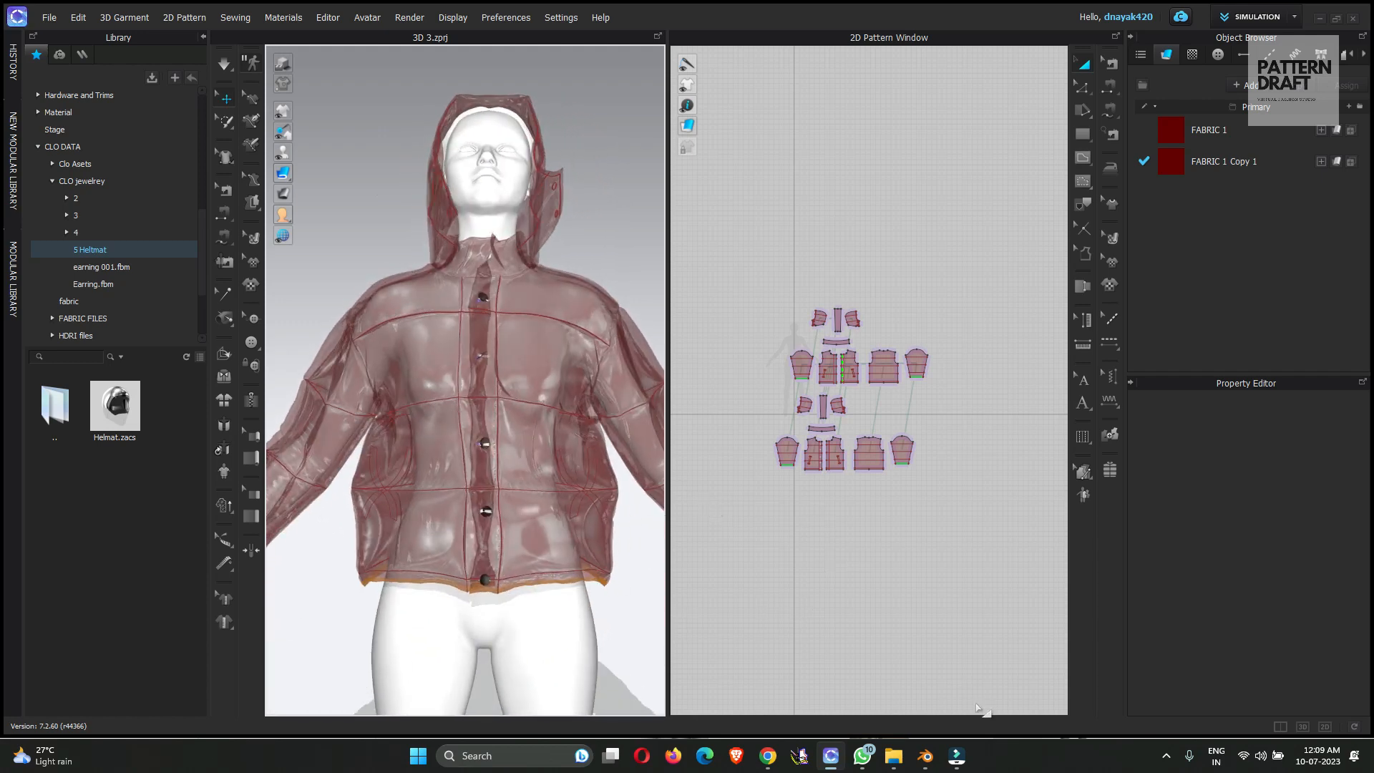
Switch to Blender and import the exported jacket through the glTF 2.0 importer.
click(925, 755)
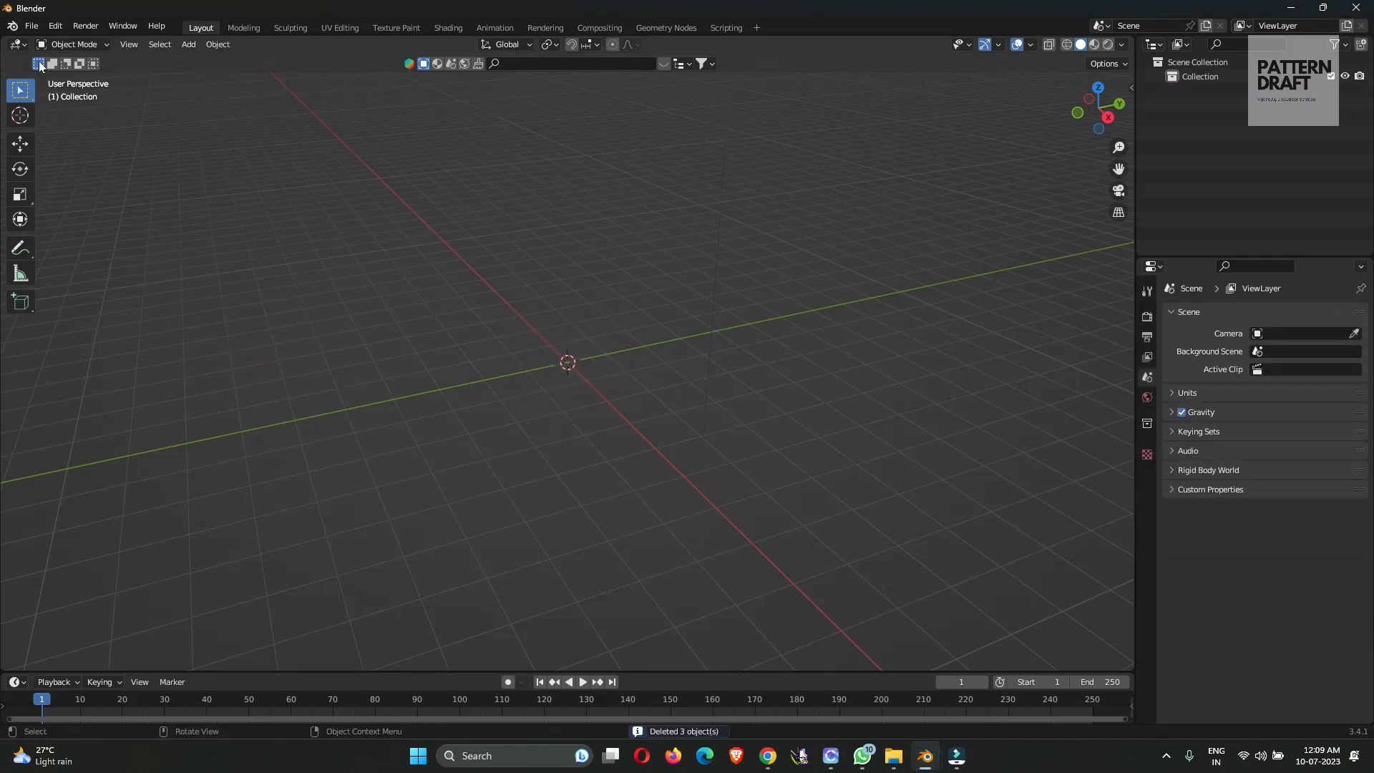
click(31, 26)
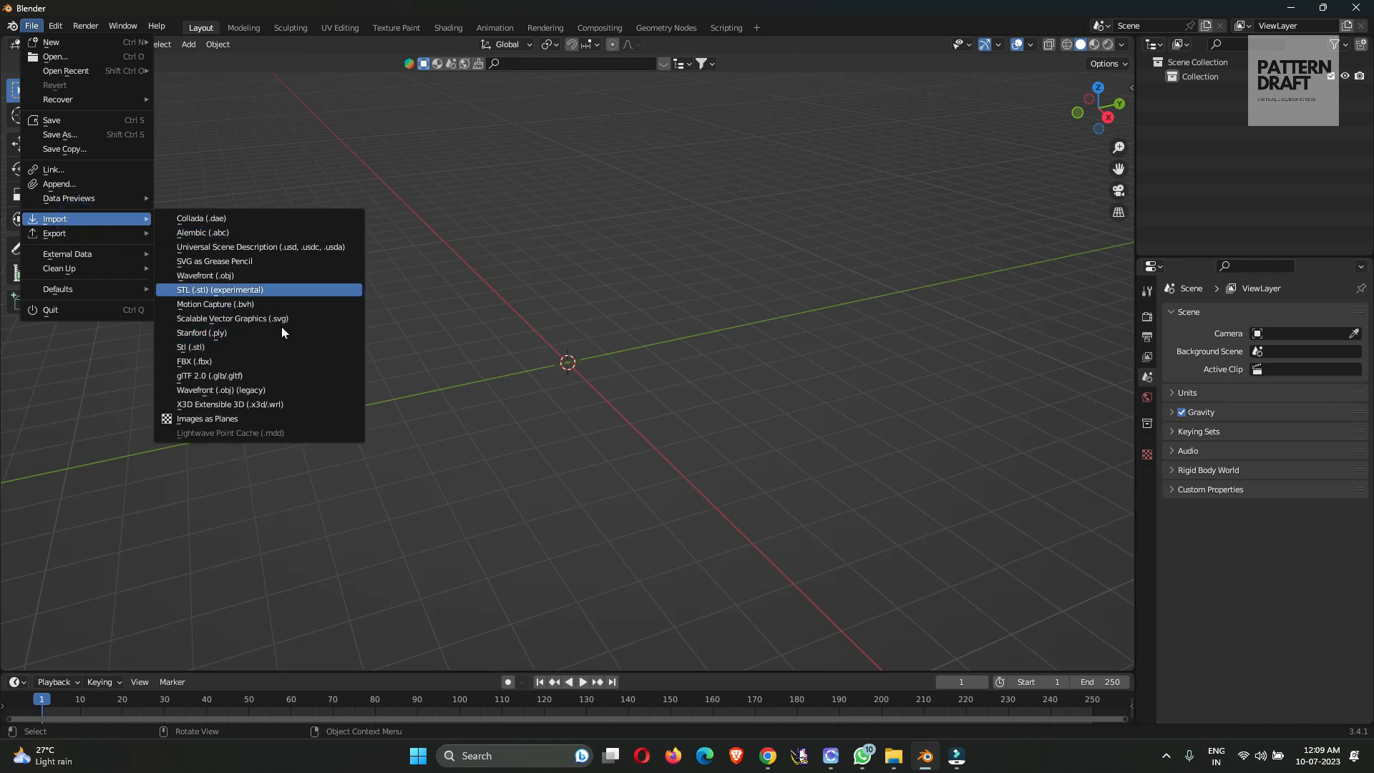
mouse_move(227, 384)
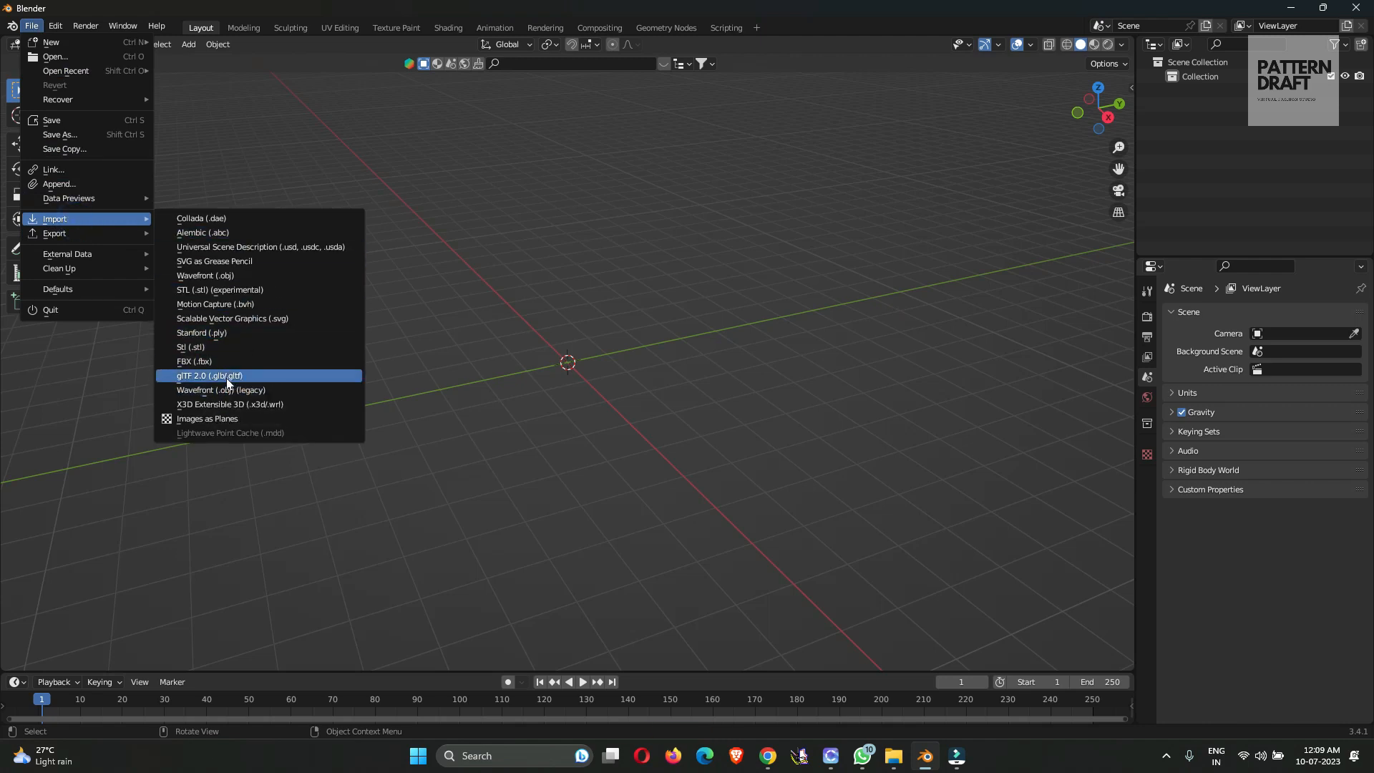
click(209, 375)
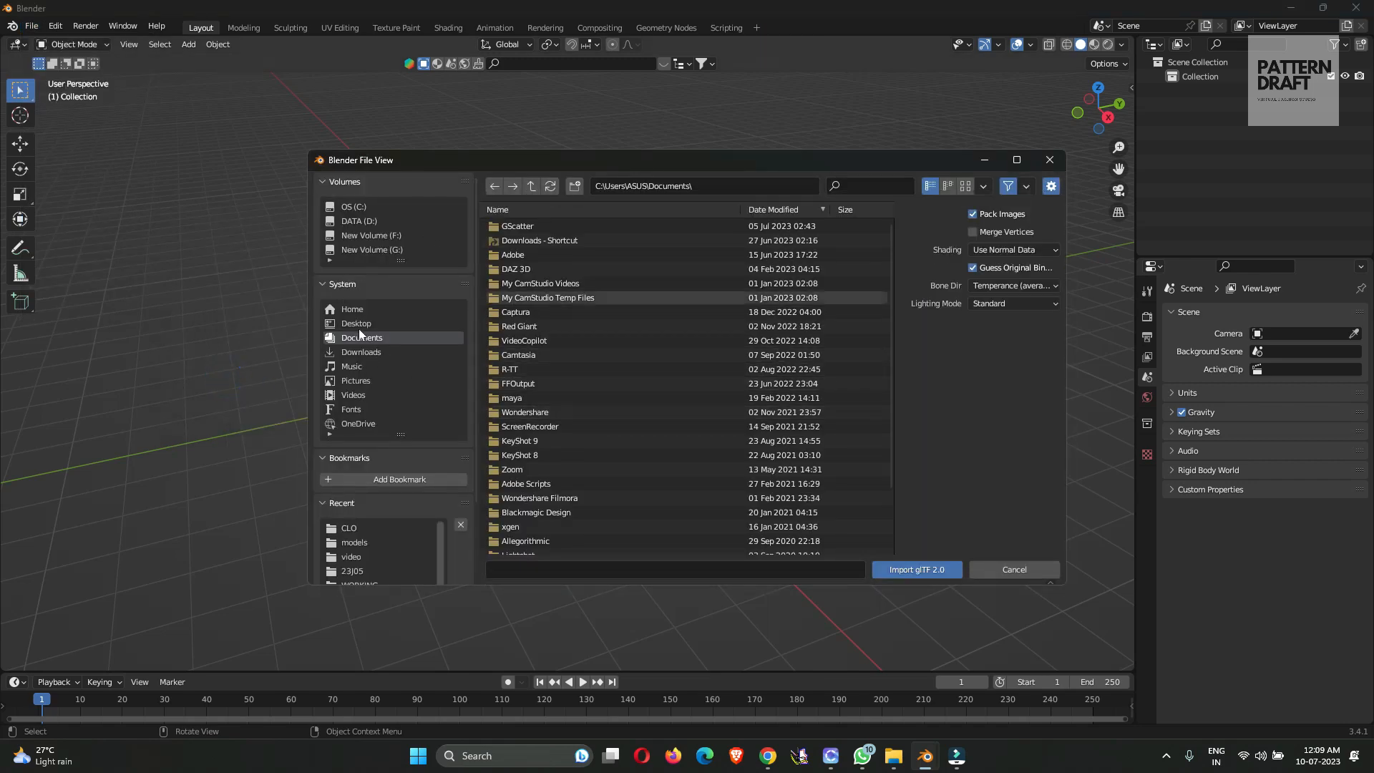
click(349, 527)
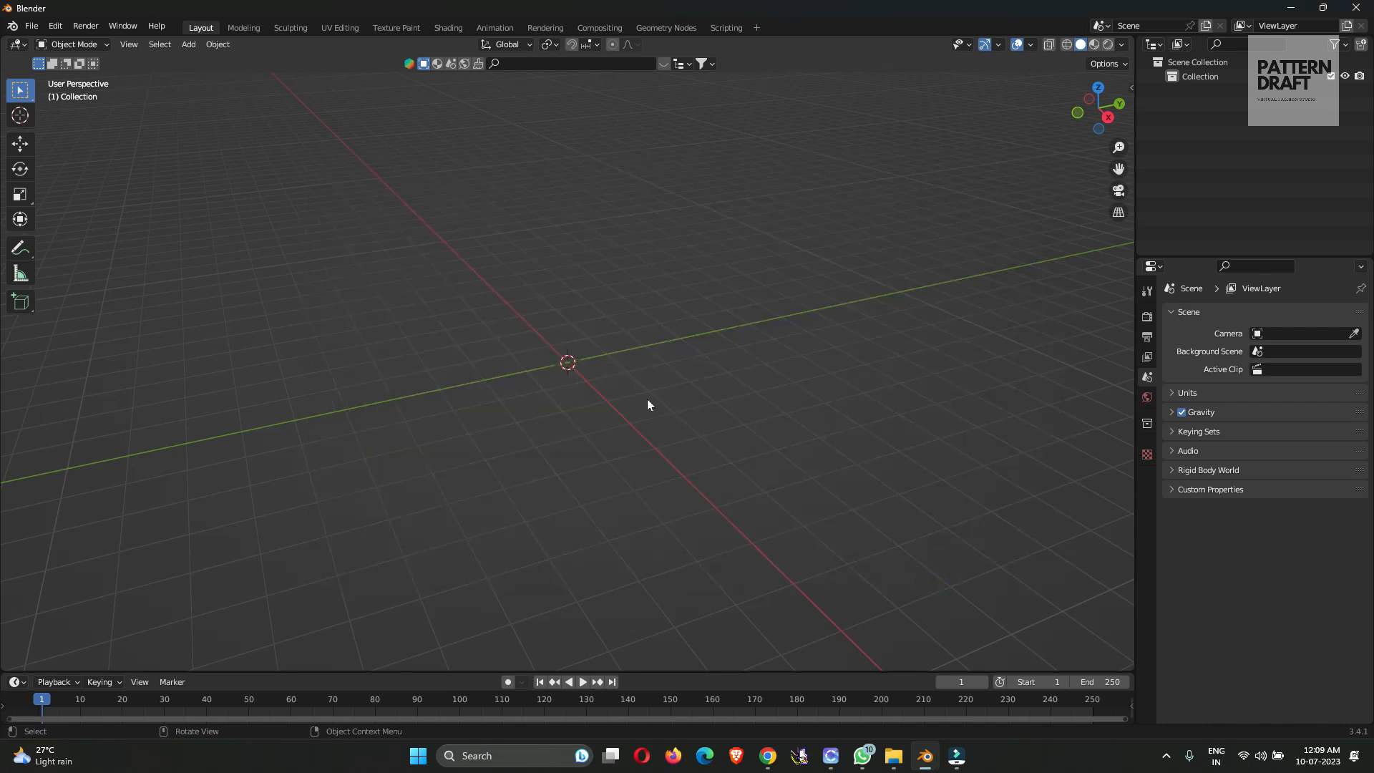
mouse_move(598, 391)
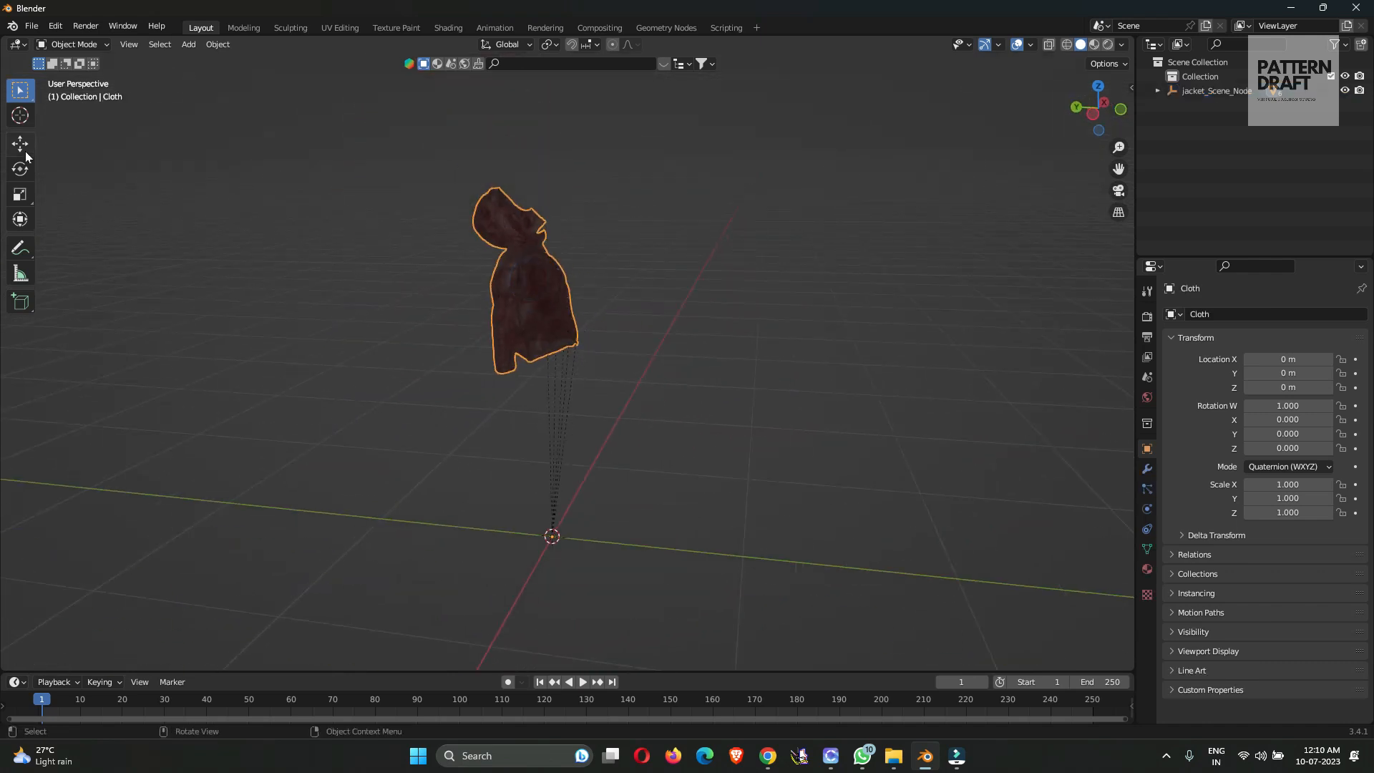
Select the imported Cloth jacket with the Move tool and zoom to inspect it.
click(19, 143)
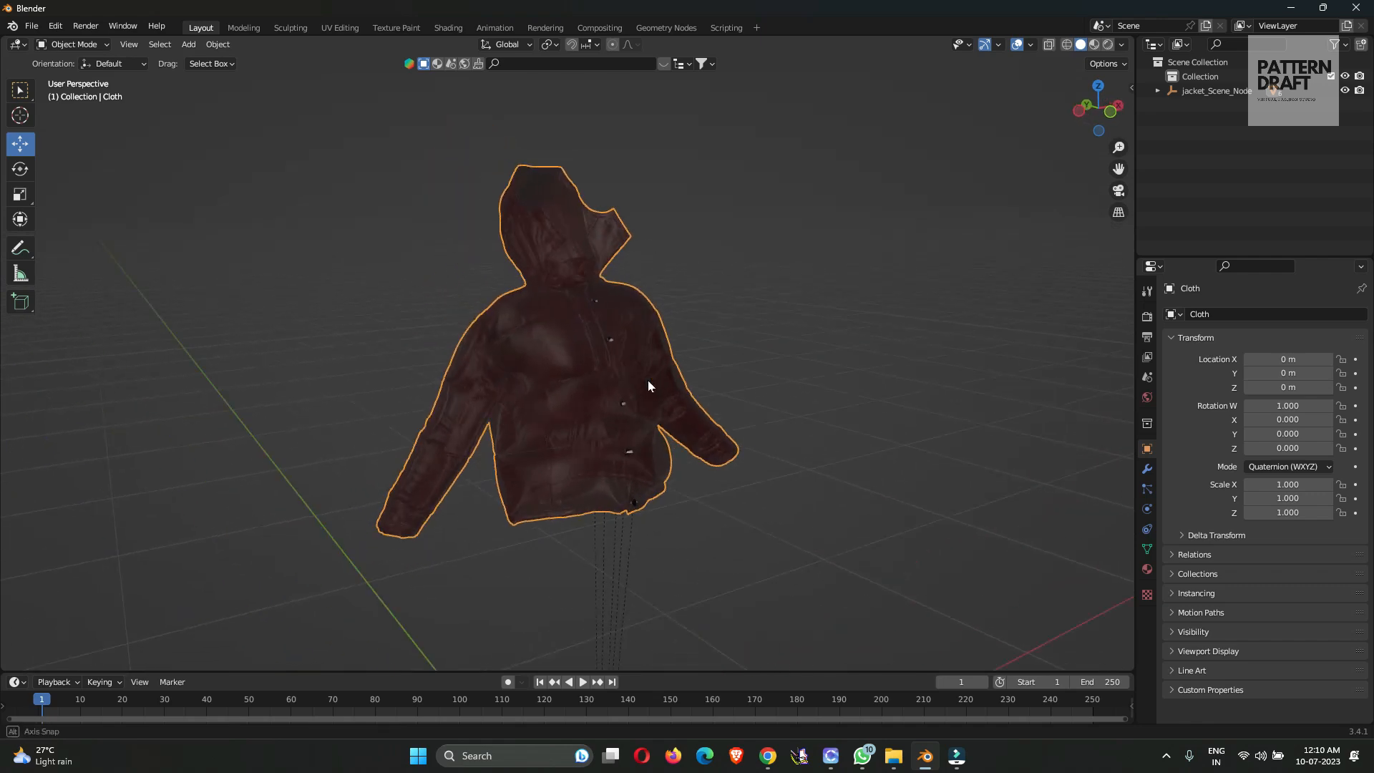
scroll(down, 3)
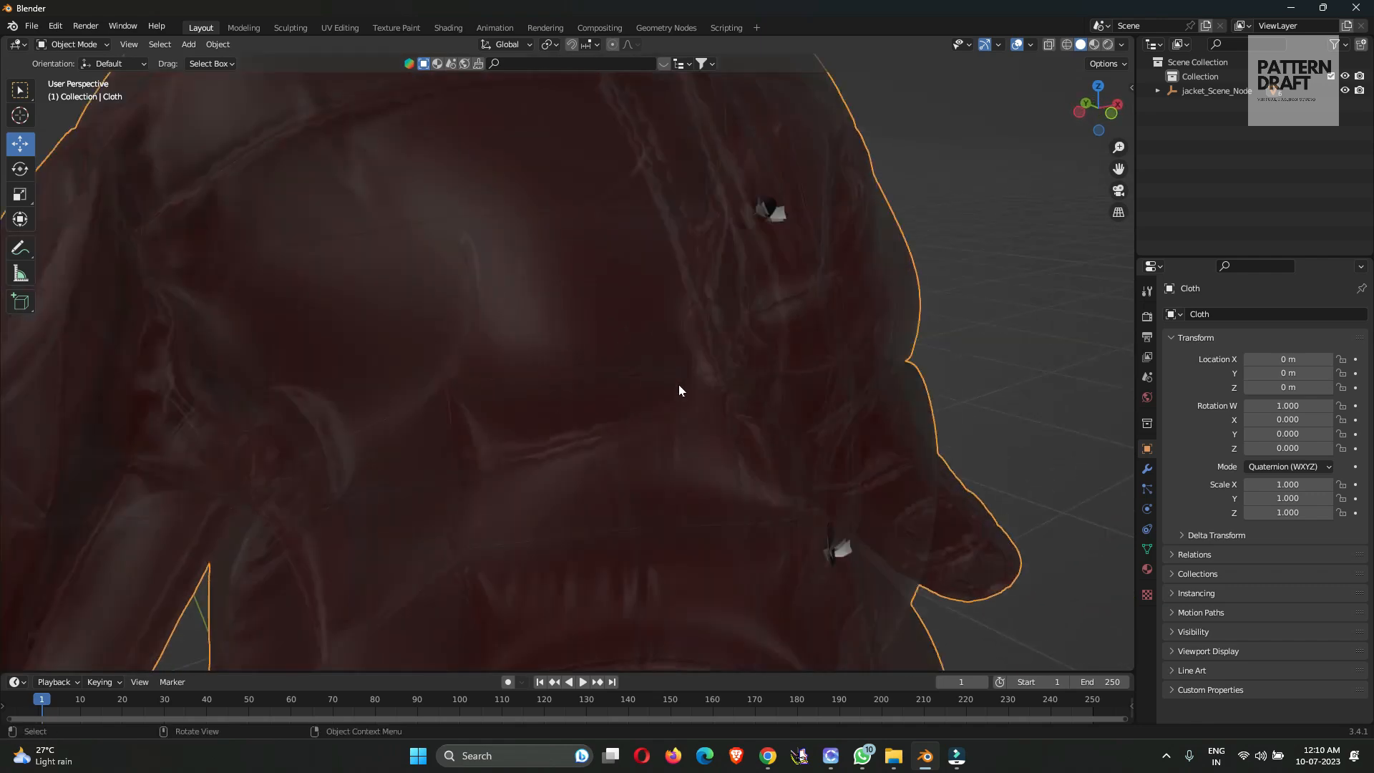
scroll(down, 3)
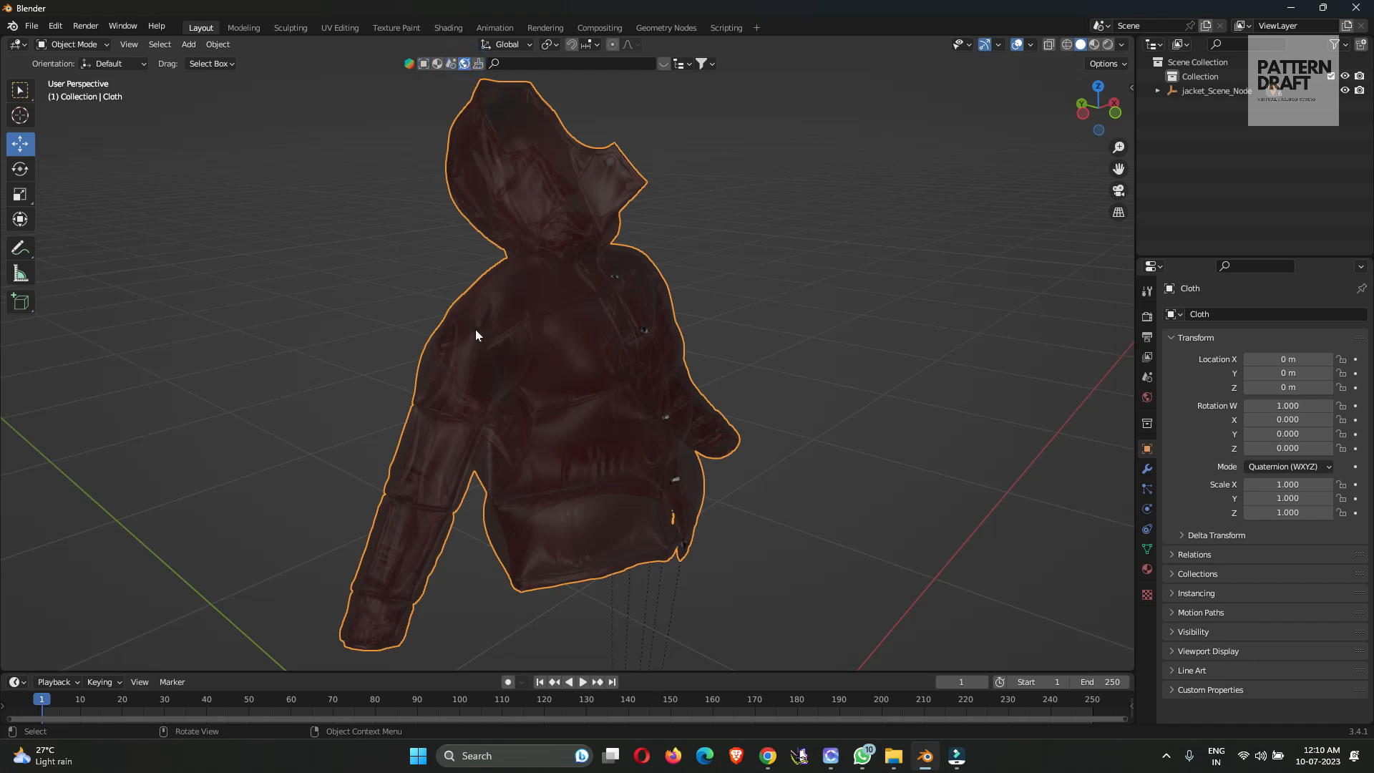
mouse_move(483, 146)
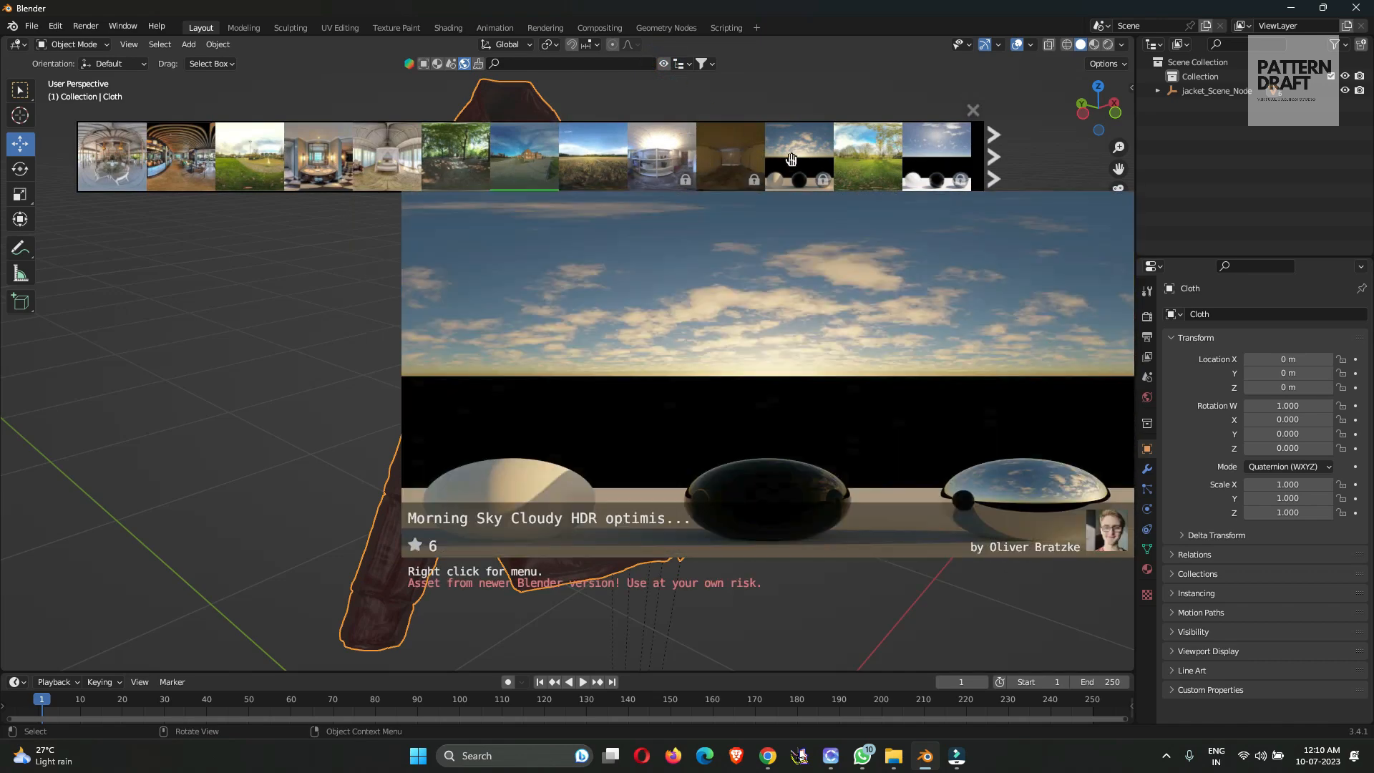
Page through the HDRI browser results to find an environment for the scene.
click(991, 157)
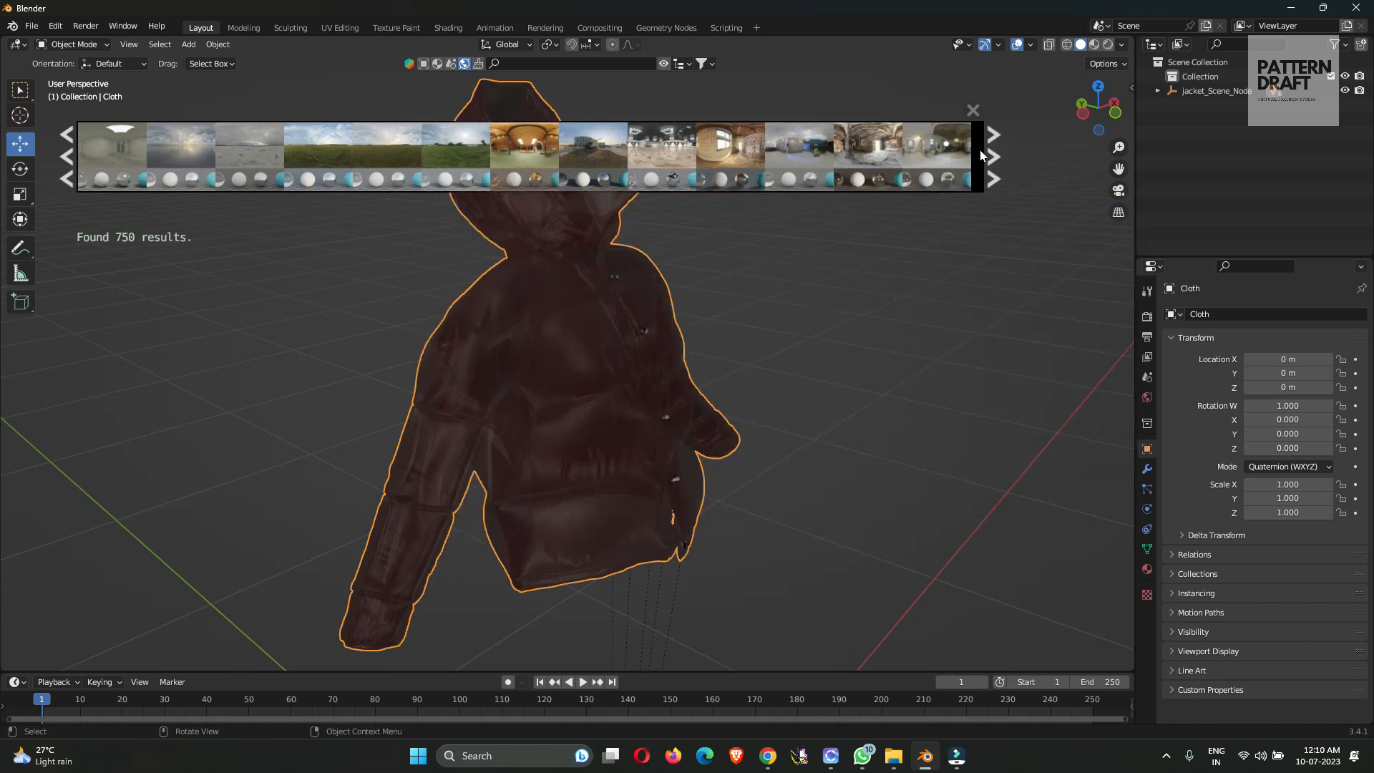
click(993, 133)
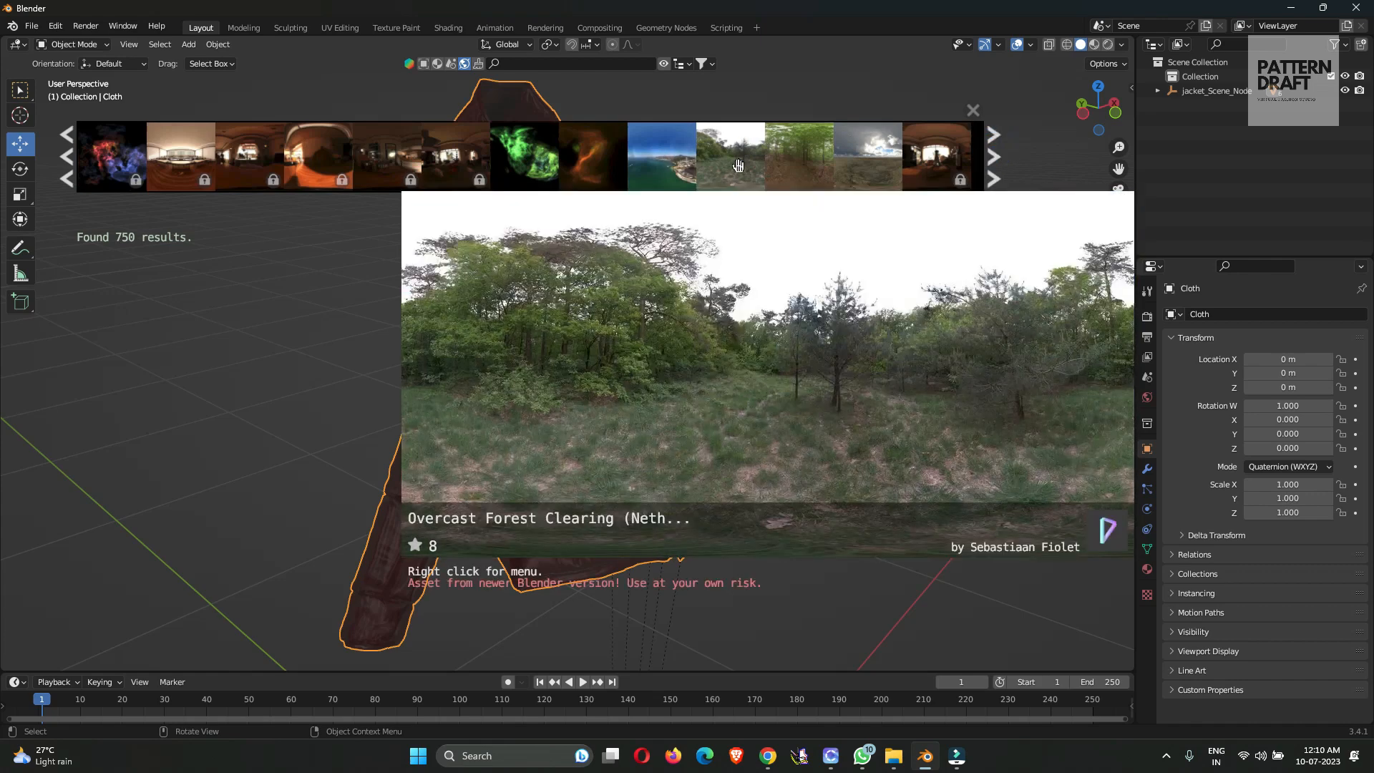
mouse_move(873, 157)
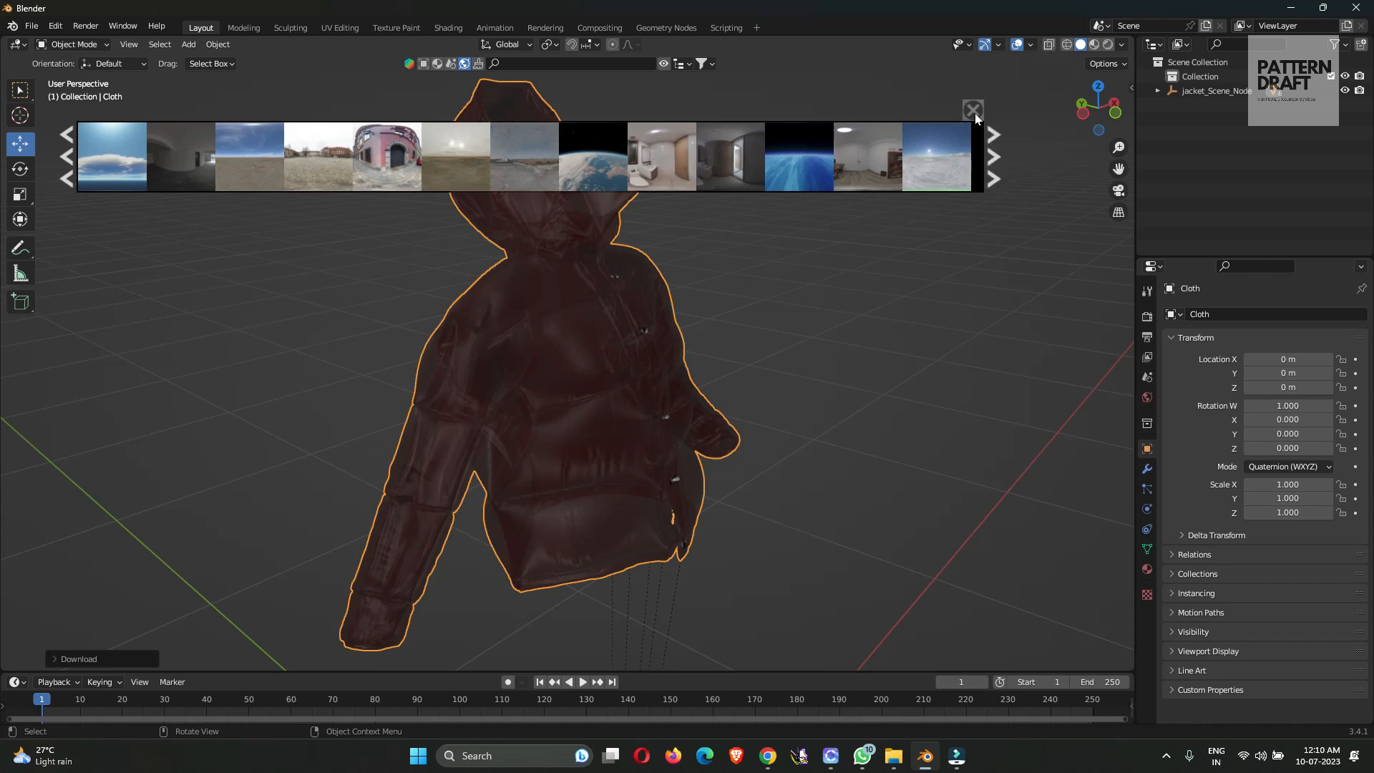
mouse_move(1111, 44)
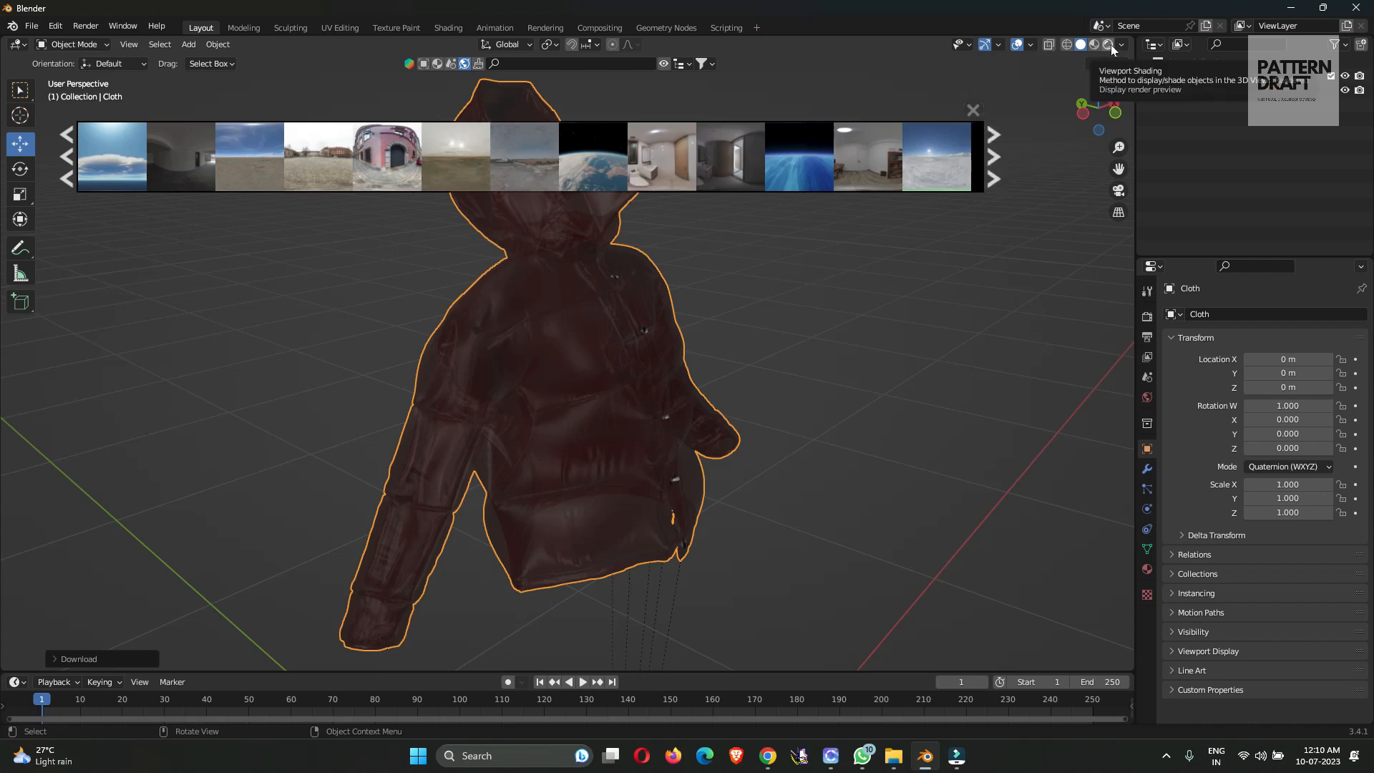
Switch the viewport to Rendered shading, dismiss the HDRI strip and zoom on the jacket.
click(1111, 44)
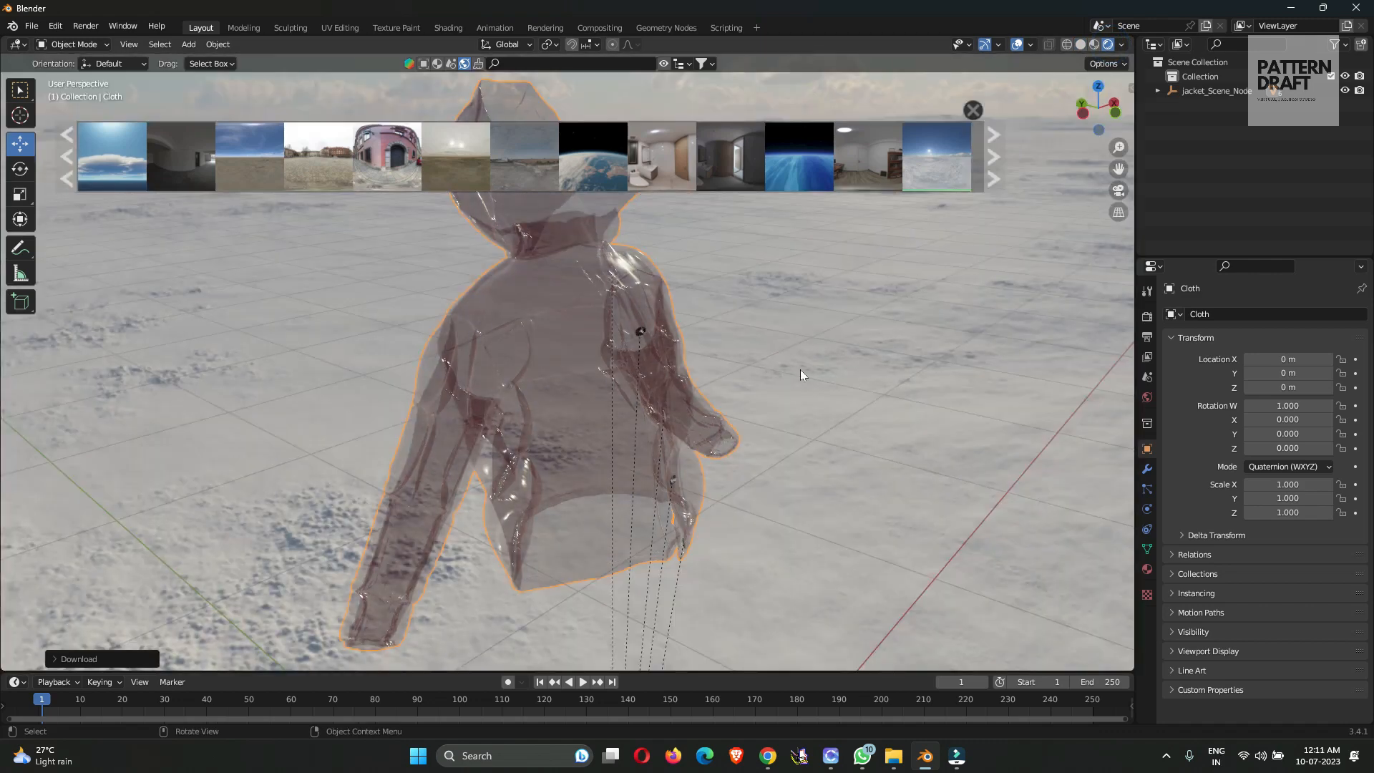
click(971, 110)
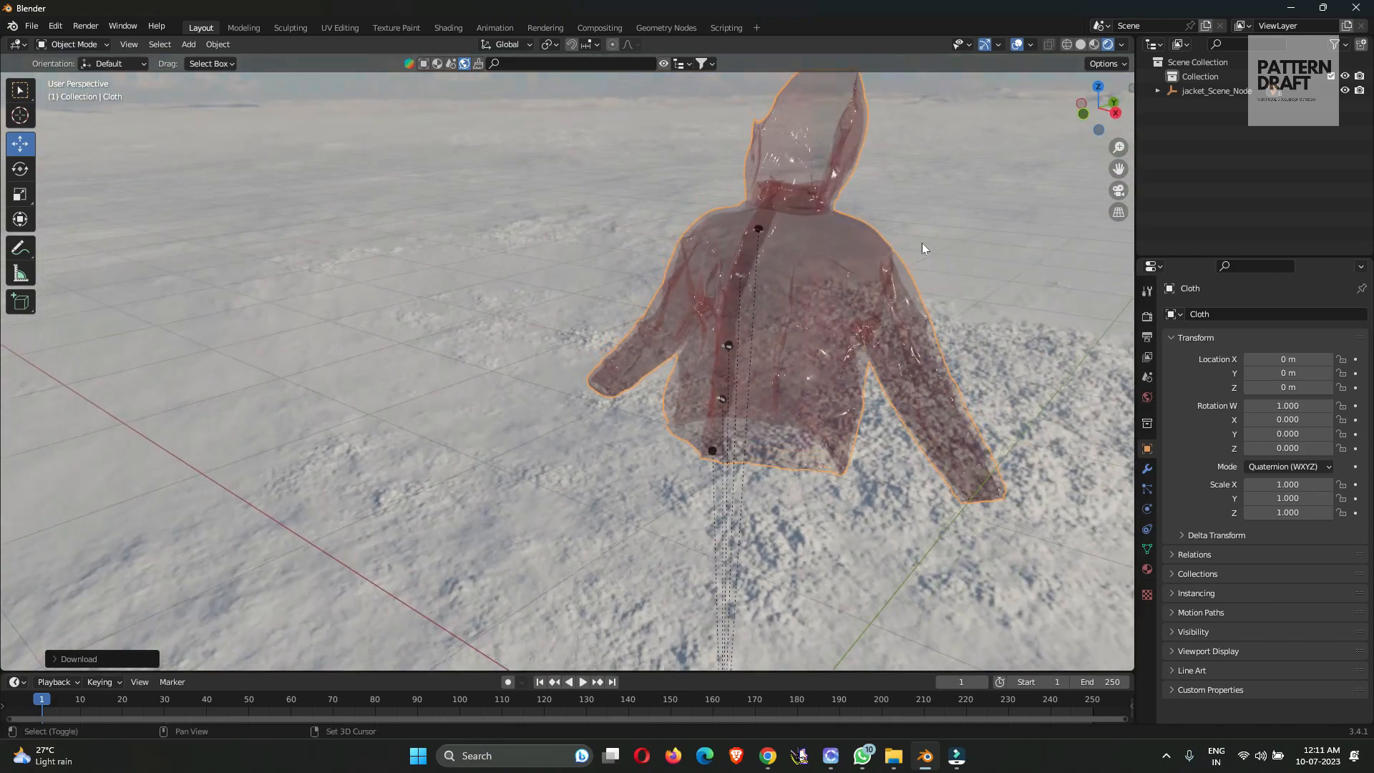
scroll(down, 3)
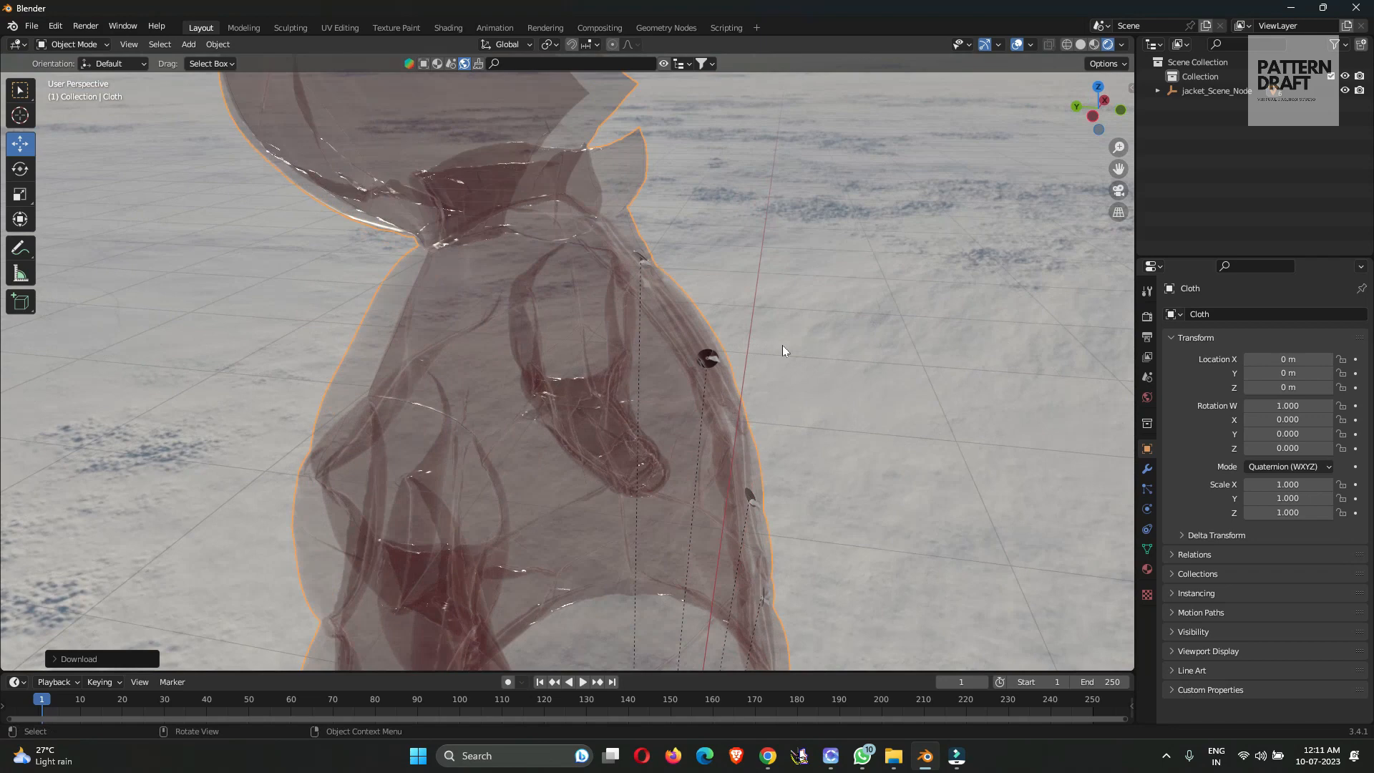
Set the render engine to Cycles with GPU Compute as the device.
click(1305, 313)
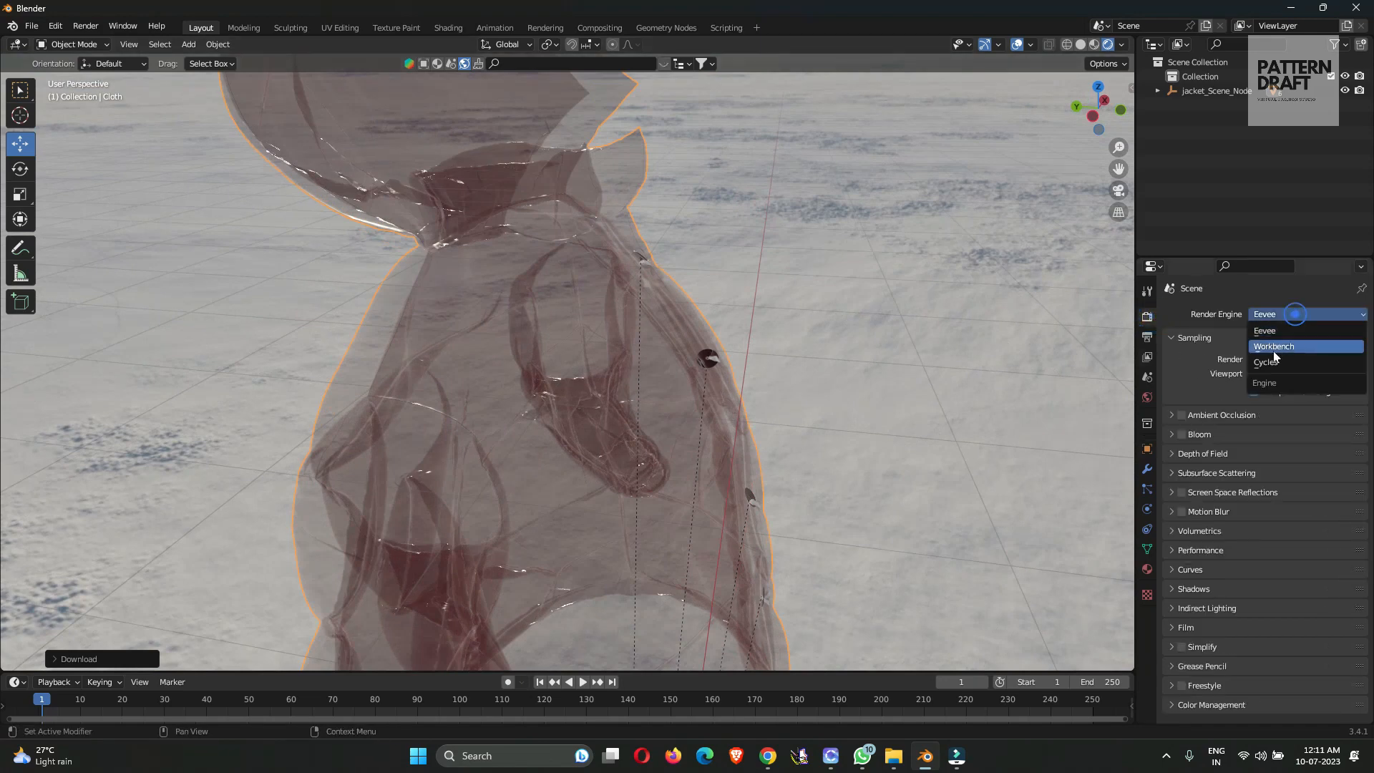
click(1266, 362)
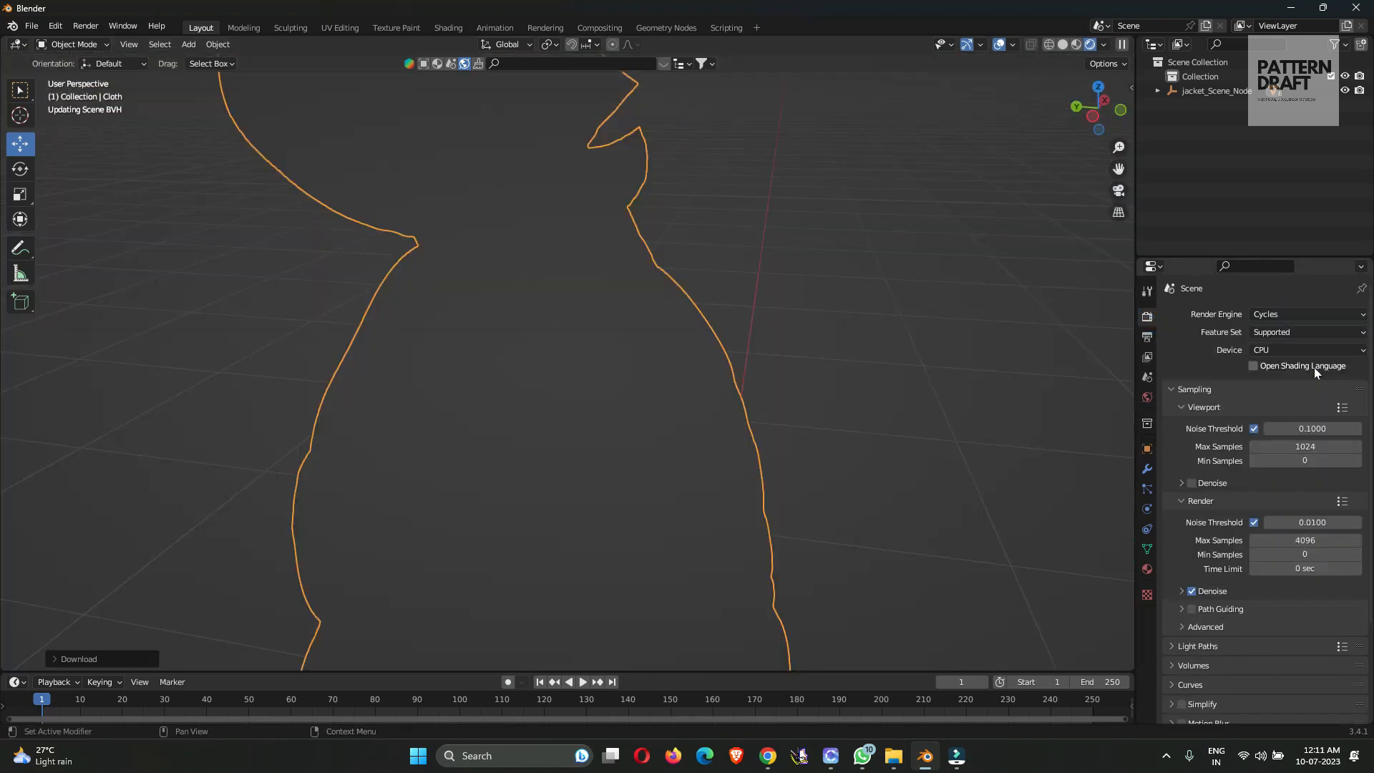
click(1305, 349)
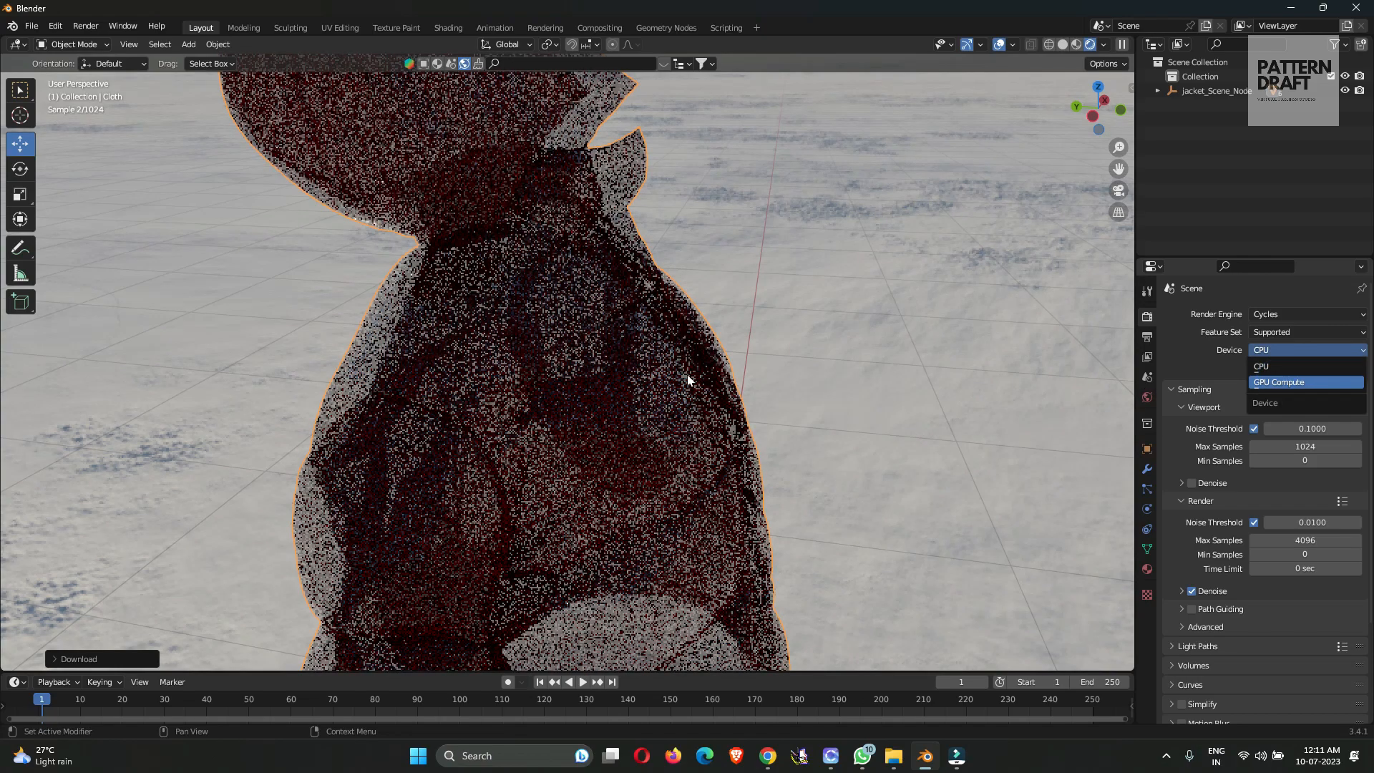
click(1278, 381)
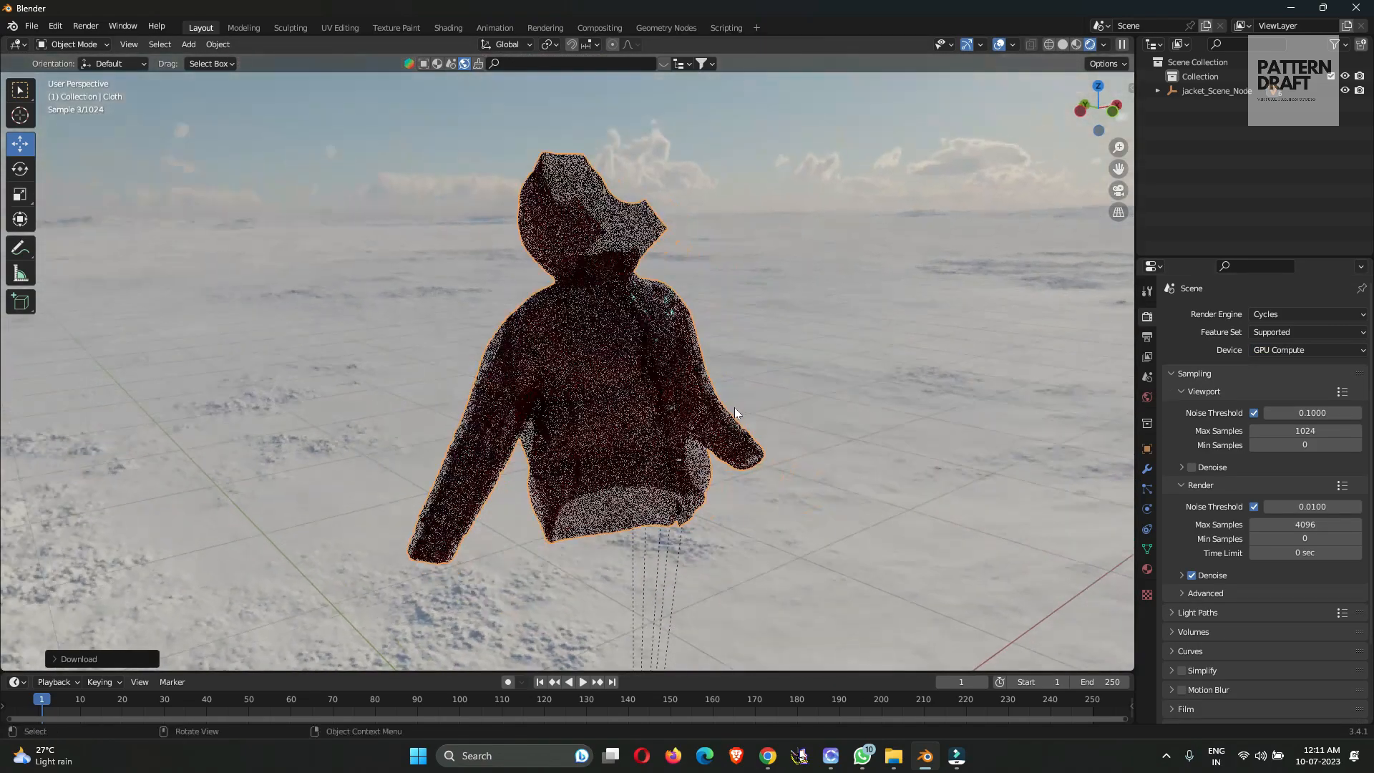